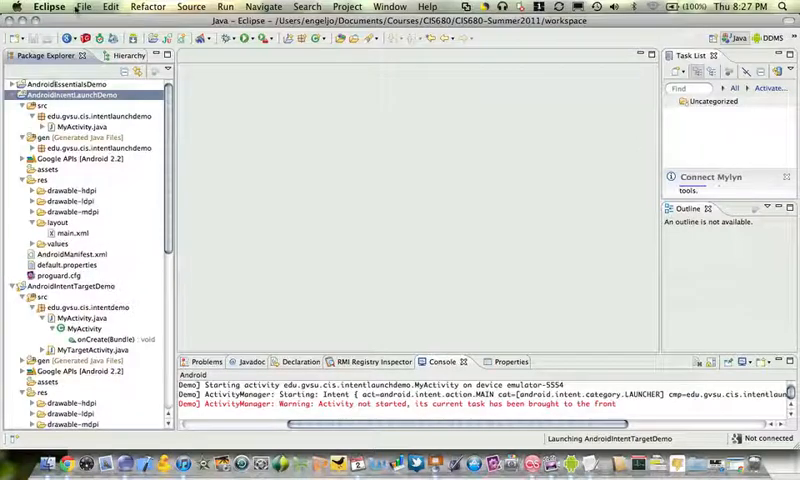
Create Android project DialogDemo with package edu.gvsu.cis.dialogdemo and activity MyActivity on Google APIs 2.2.
left_click(83, 6)
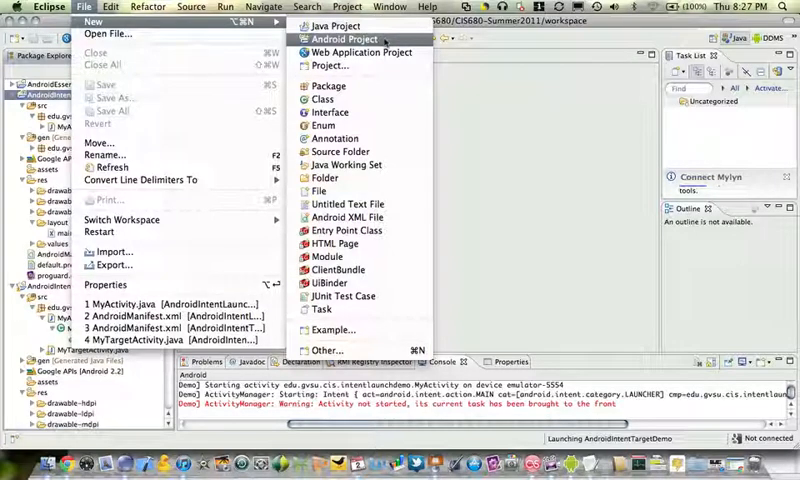
left_click(349, 38)
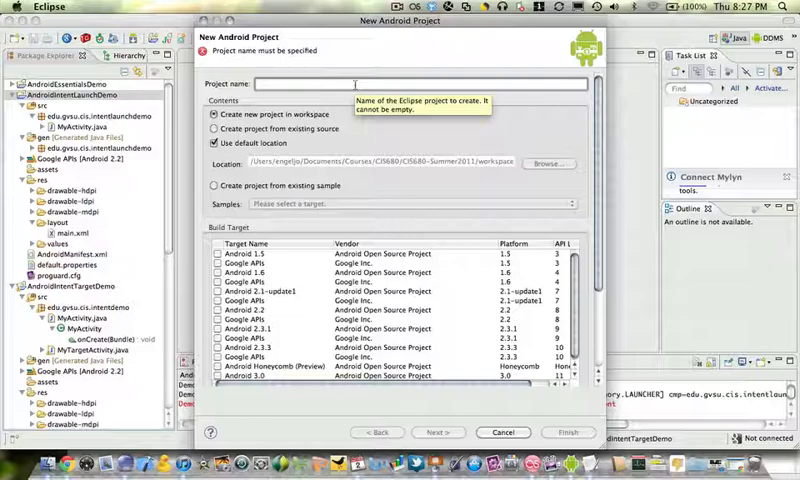
type("D")
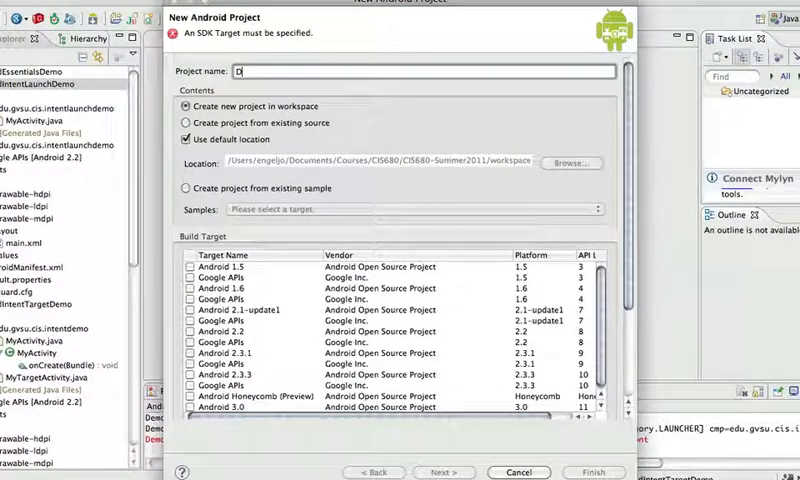
type("ialogDemo")
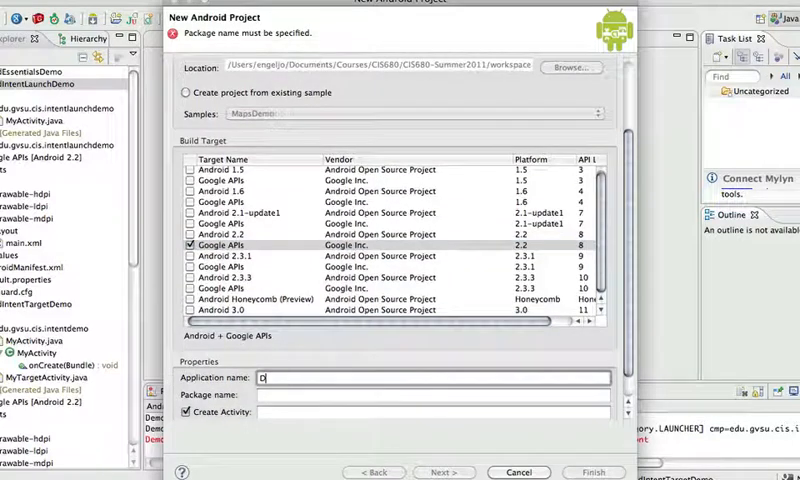
type("edu.gvsu.cis.dialogdemo")
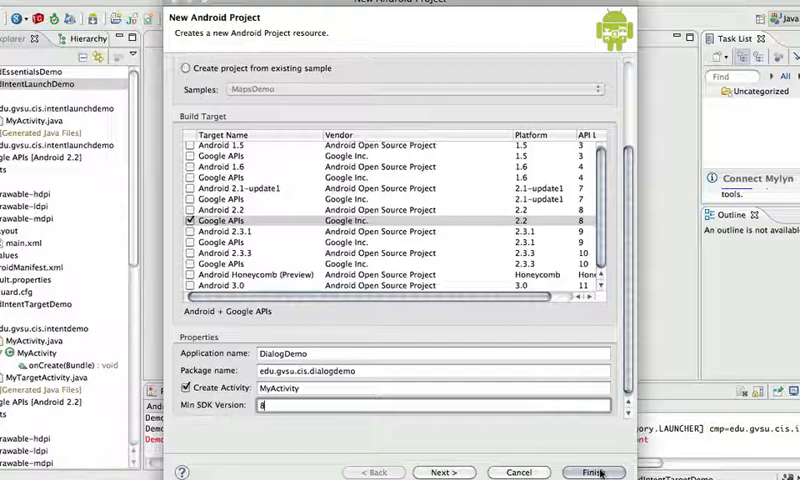
left_click(592, 472)
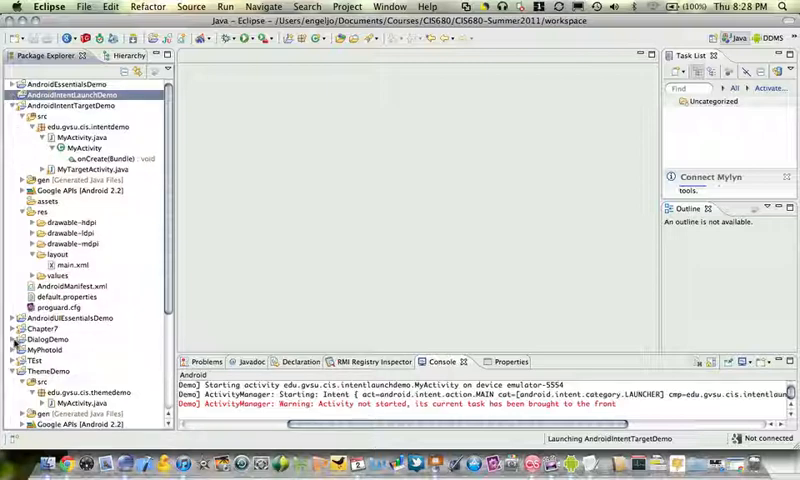
Drag a Button (button1) into main.xml below the Hello World text.
scroll("down", 3)
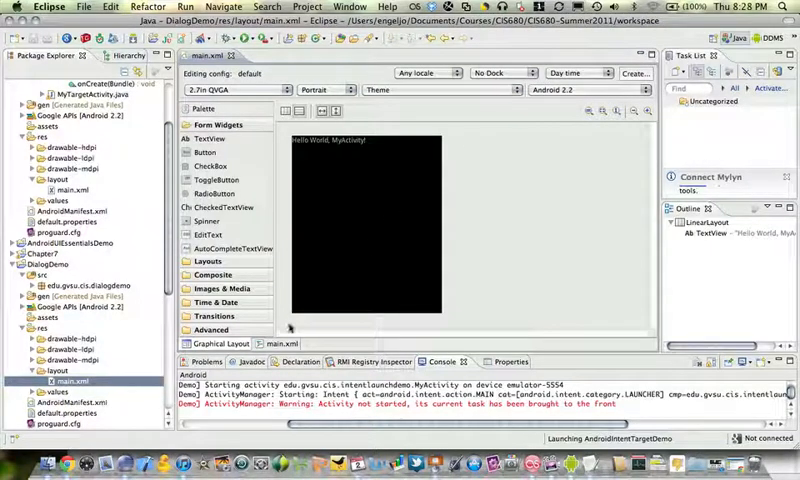
mouse_move(354, 177)
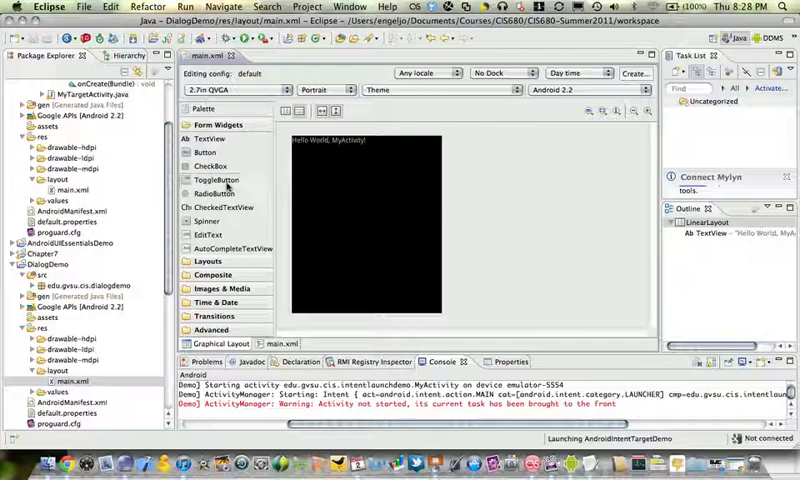
left_click_drag(206, 152, 345, 178)
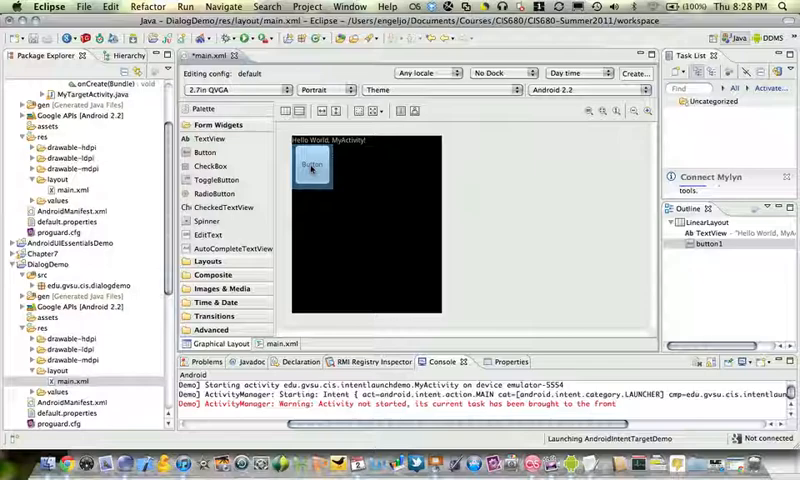
Open the button's Text resource chooser and start a new string resource for its label.
left_click(311, 170)
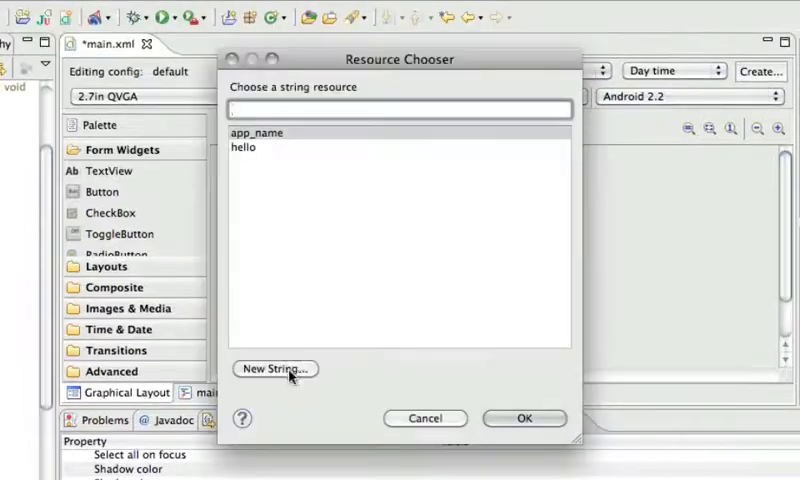
left_click(274, 369)
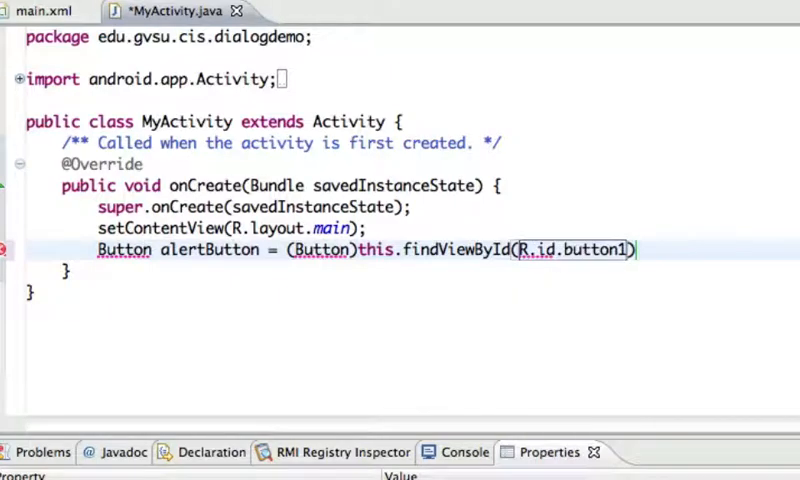
Finish the alertButton lookup, import Button, and attach a View.OnClickListener.
type(";")
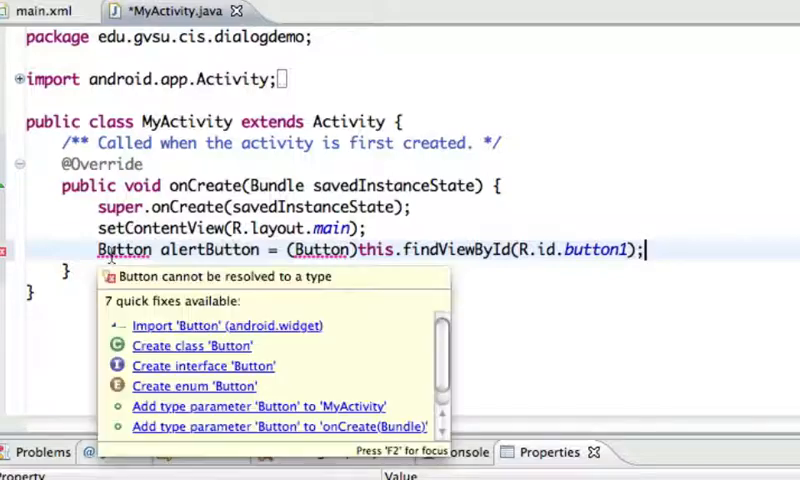
key("Escape")
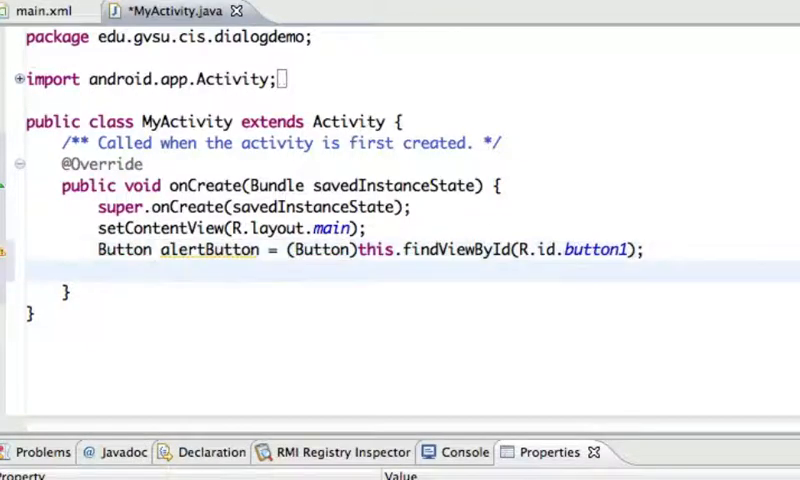
type("alertButton.setOnClickListener(new View.OnClickListener() {")
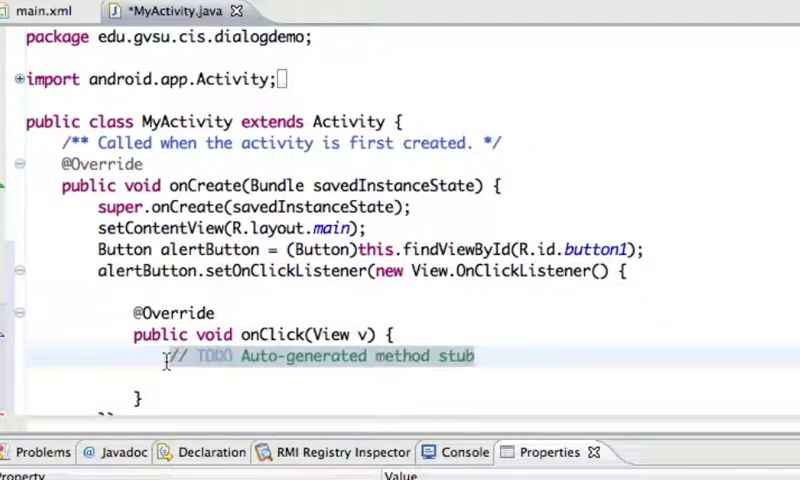
Call MyActivity.this.showDialog(ALERT_DIALOG) in onClick and declare the final int ALERT_DIALOG constant.
type("MyActiv")
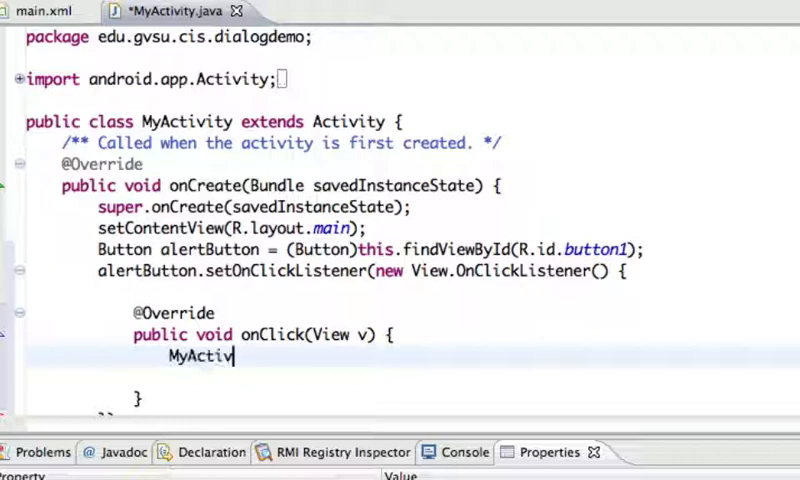
type("ity.this.s")
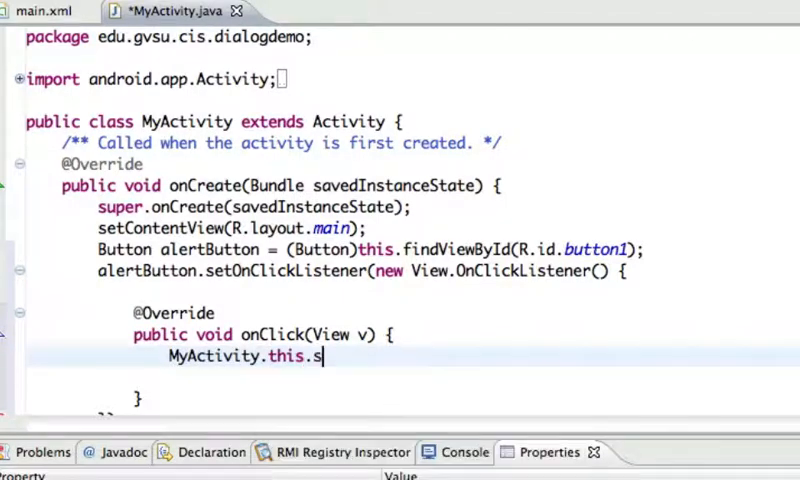
key("BackSpace")
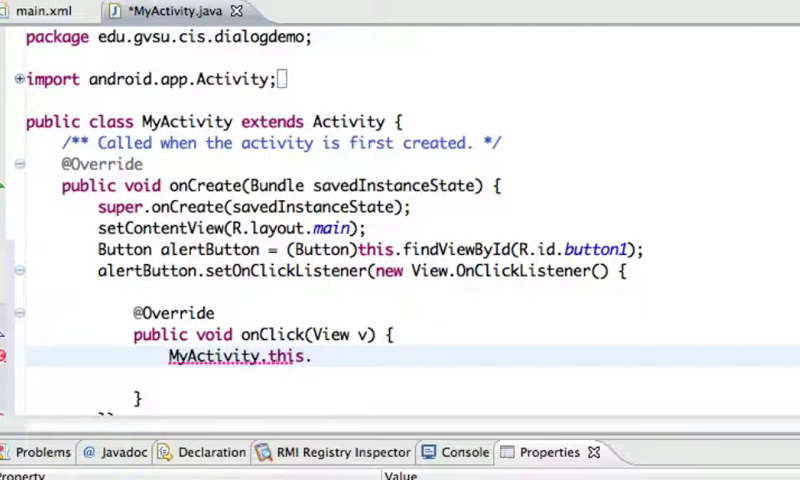
type("showDialog(id")
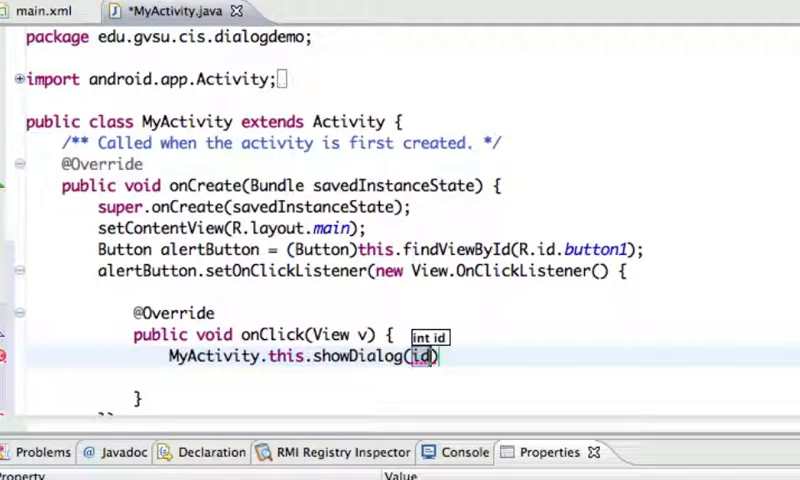
type("AD")
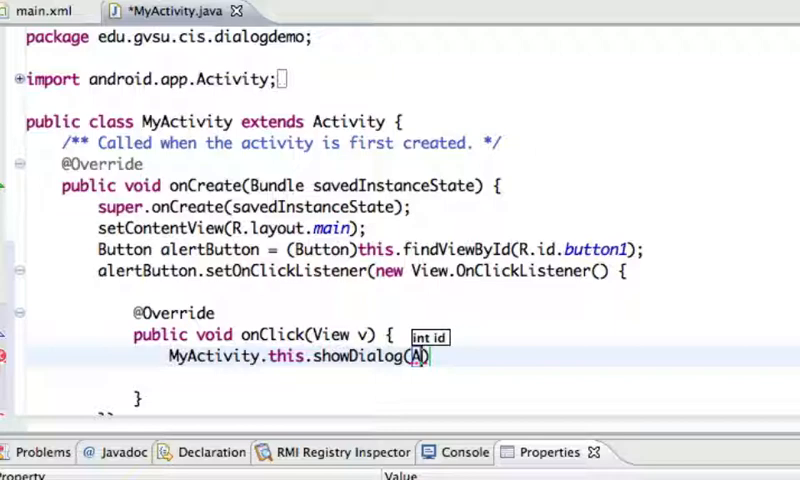
type("ALERT_DIALOG")
type("private static")
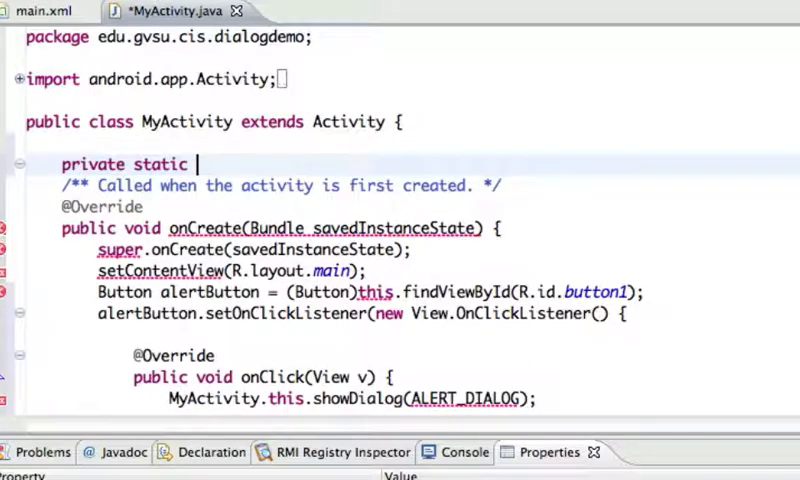
type("final int ALERT_DIALOG")
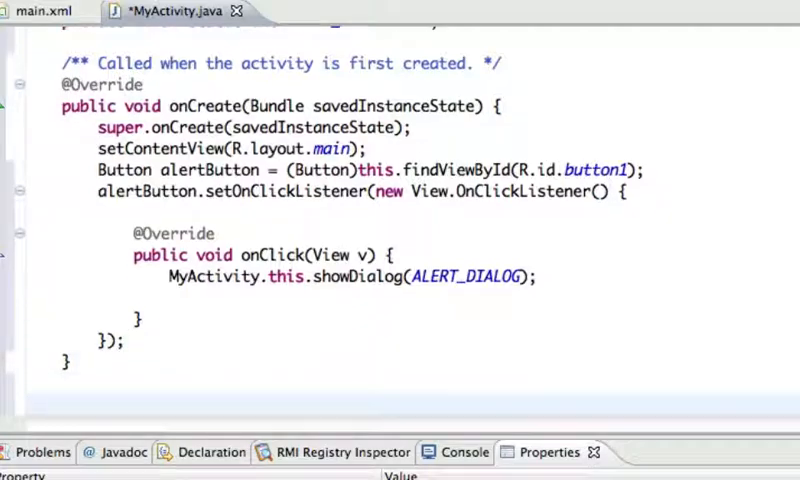
Generate an onCreateDialog(int) override through Source > Override/Implement Methods.
left_click(189, 7)
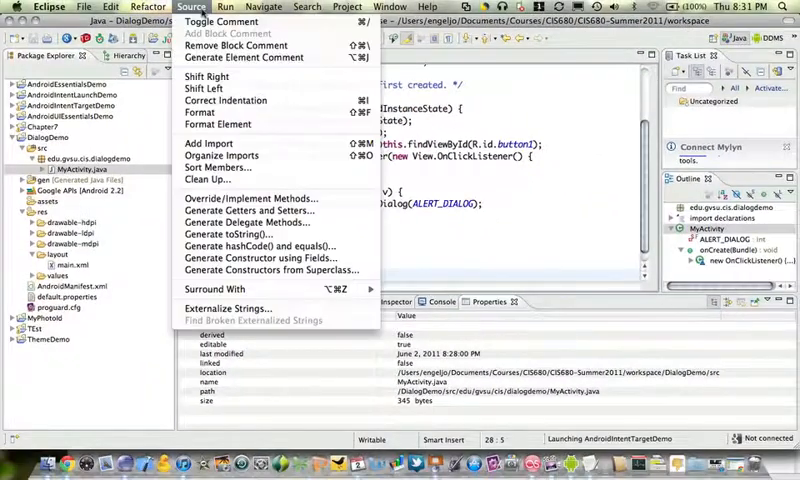
left_click(246, 197)
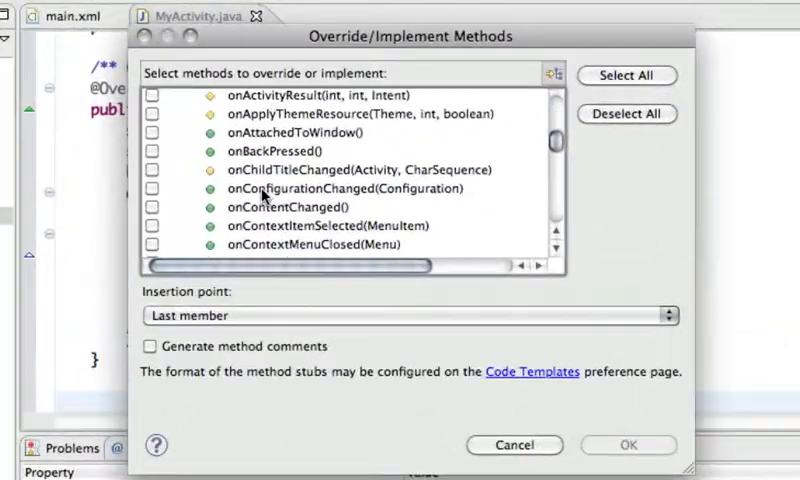
scroll("down", 3)
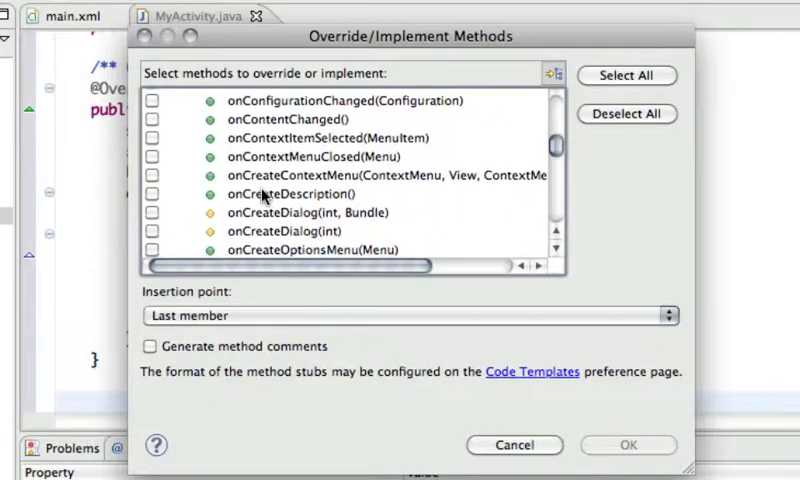
left_click(152, 231)
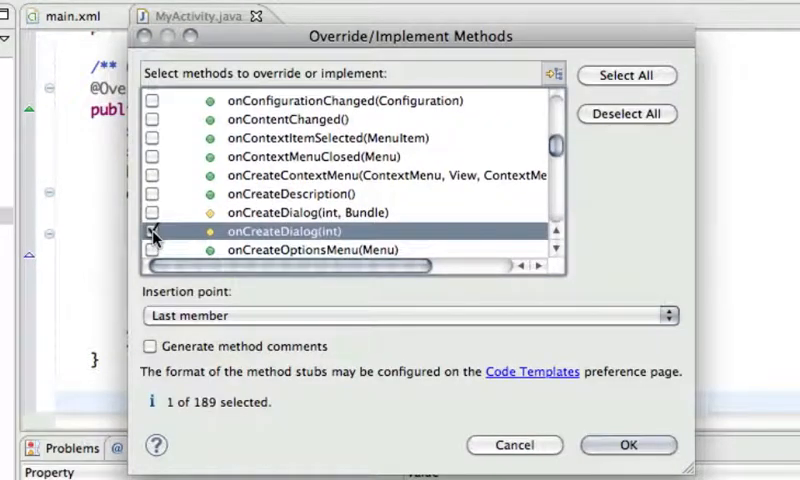
left_click(628, 445)
type("switch(")
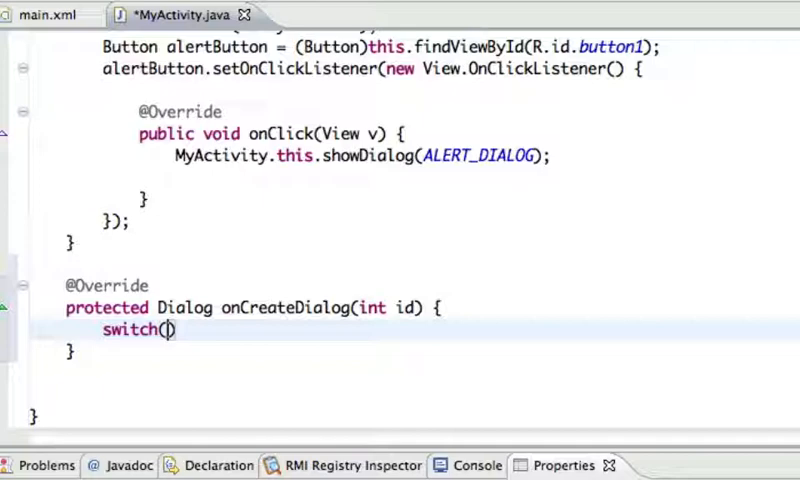
Add a switch on id with a case ALERT_DIALOG in onCreateDialog.
type("id")
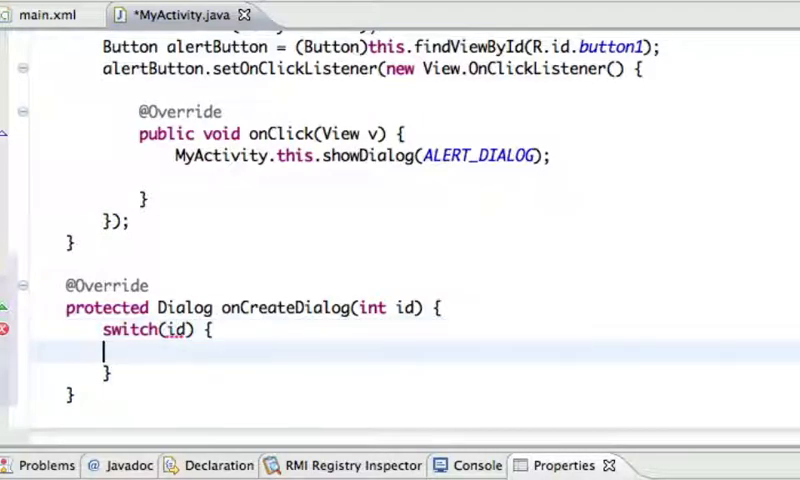
type("case")
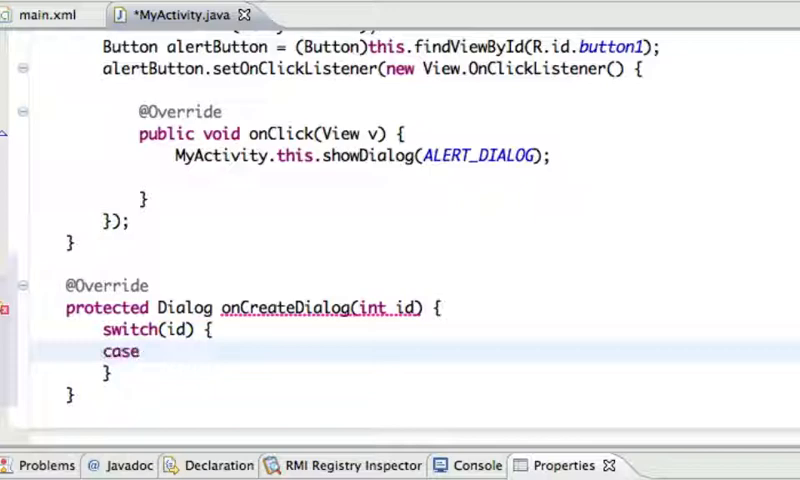
type("A")
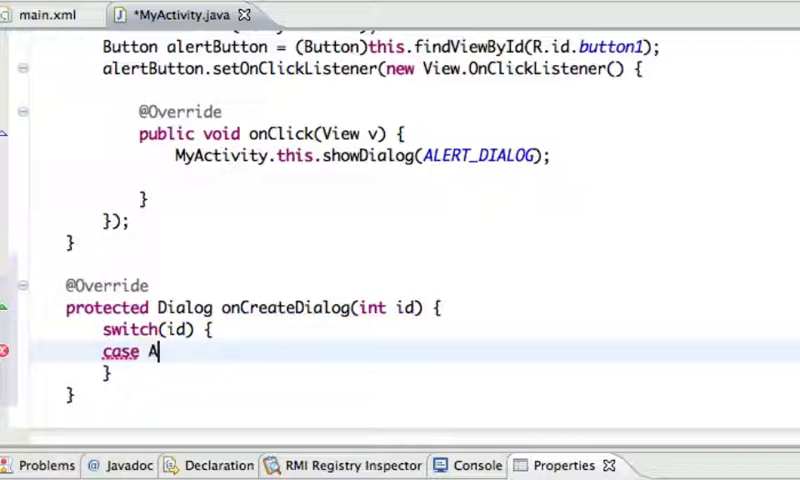
type("LERT_DIALOG")
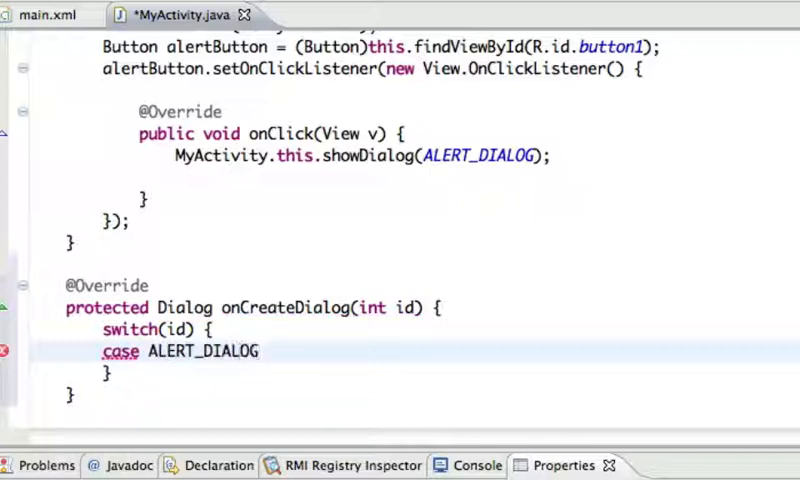
double_click(201, 351)
type("Dialog dialog;")
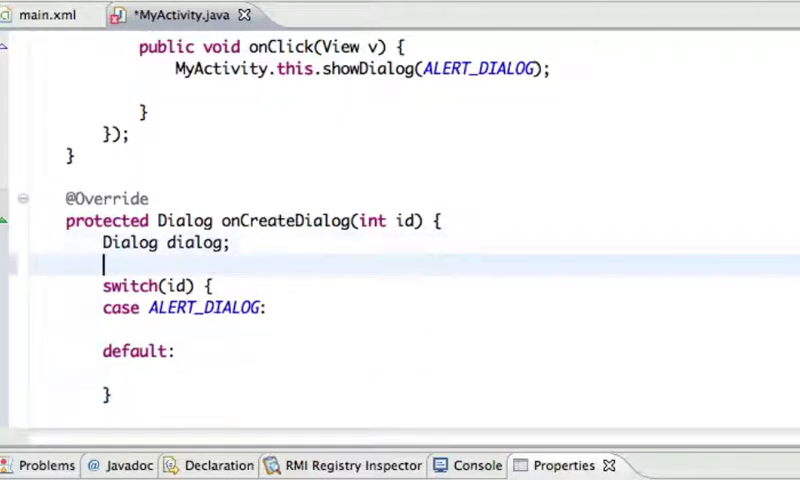
Declare builder as a new AlertDialog.Builder(this).
type("Alert")
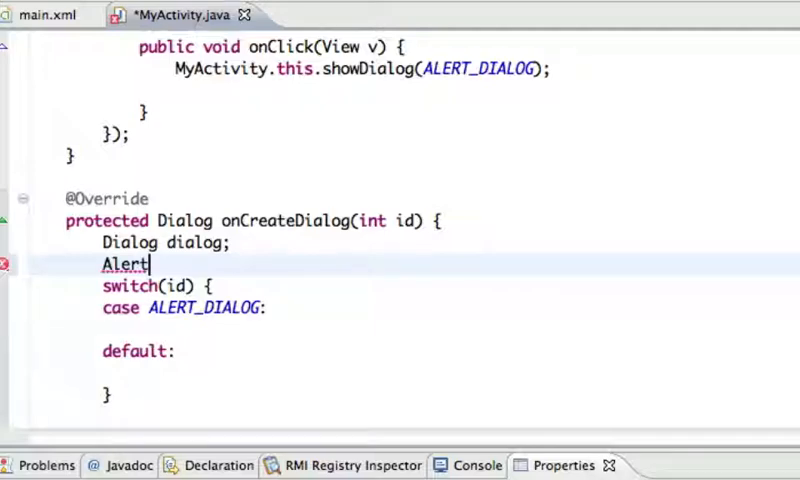
type("Dialog.Builder")
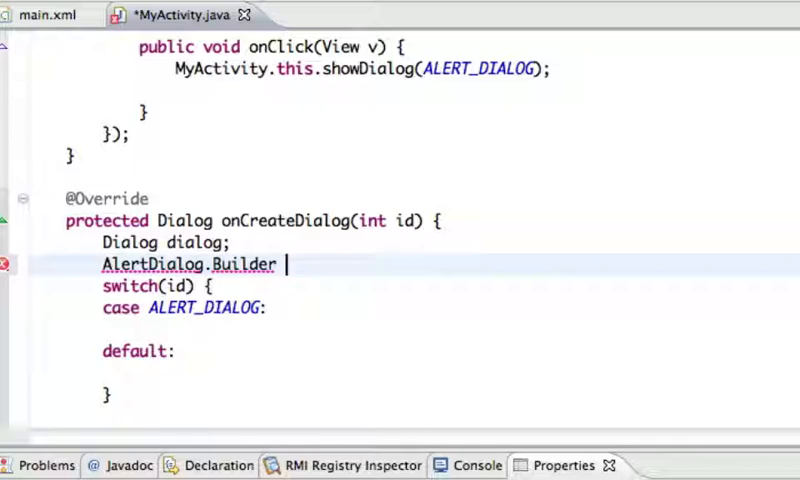
type("builder =")
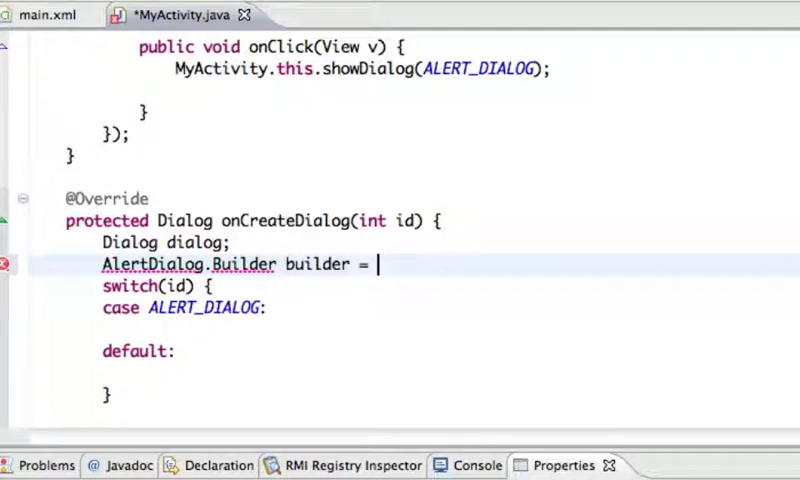
type("new A")
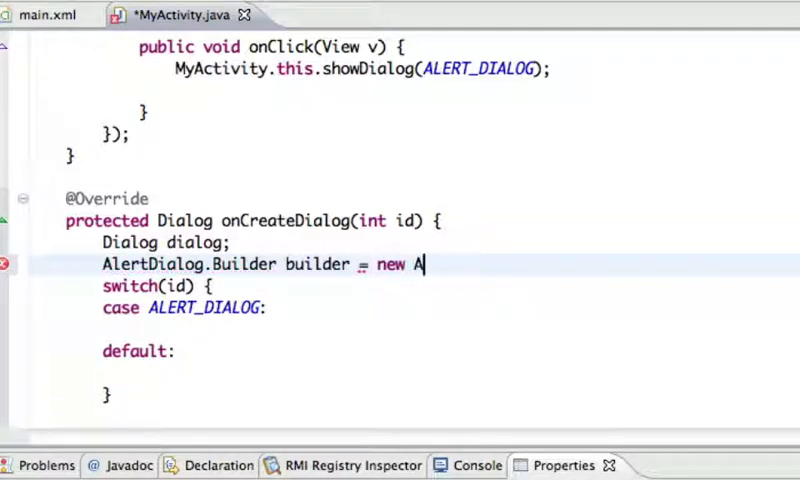
type("lertDialog")
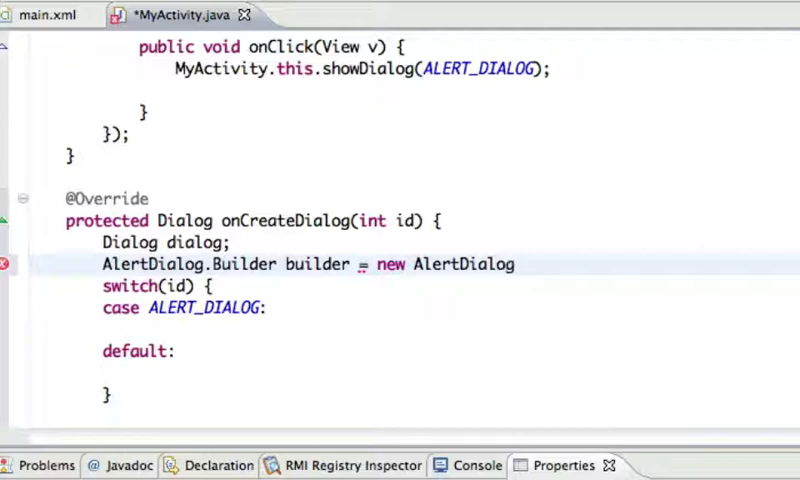
type(".Builder(this);")
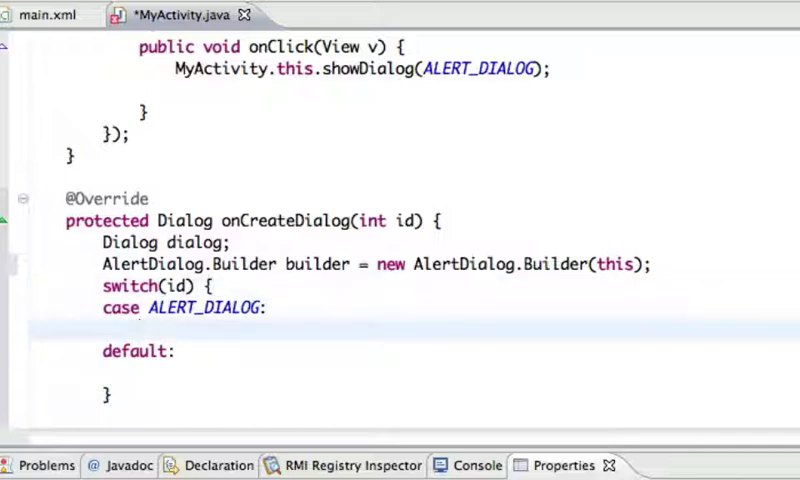
Set the message "Are you sure you want to wake everybody up?" and a "Yes" positive button.
type("builder.")
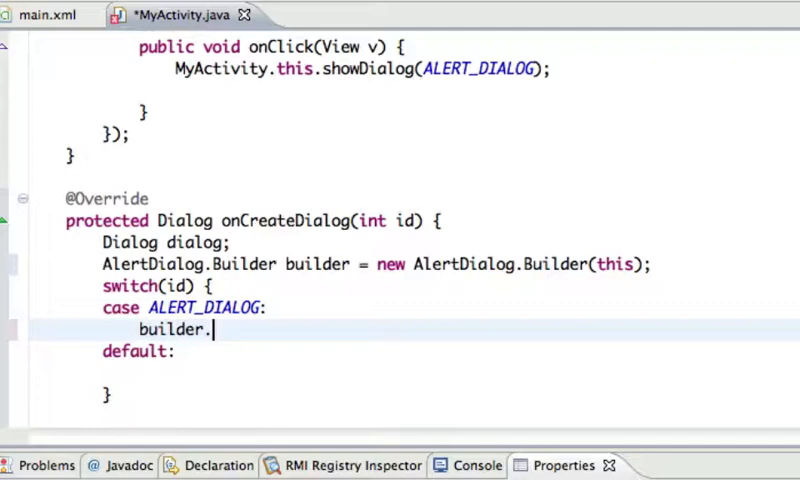
type("setM")
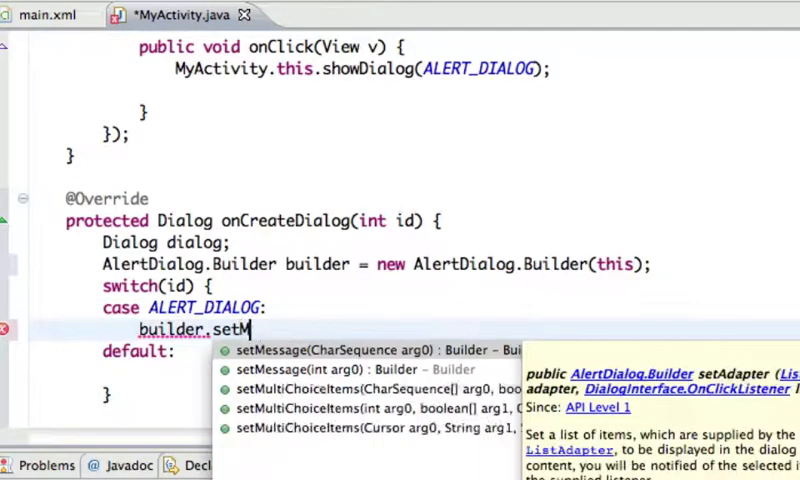
type("essage(arg0")
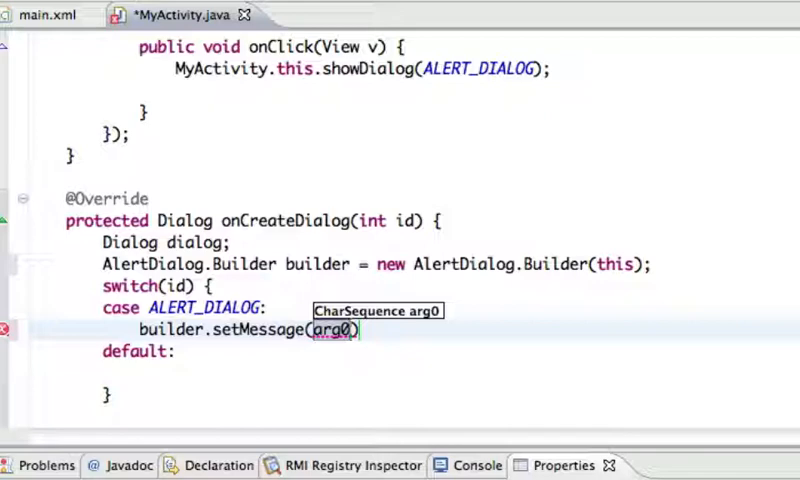
type("\"Are you \"")
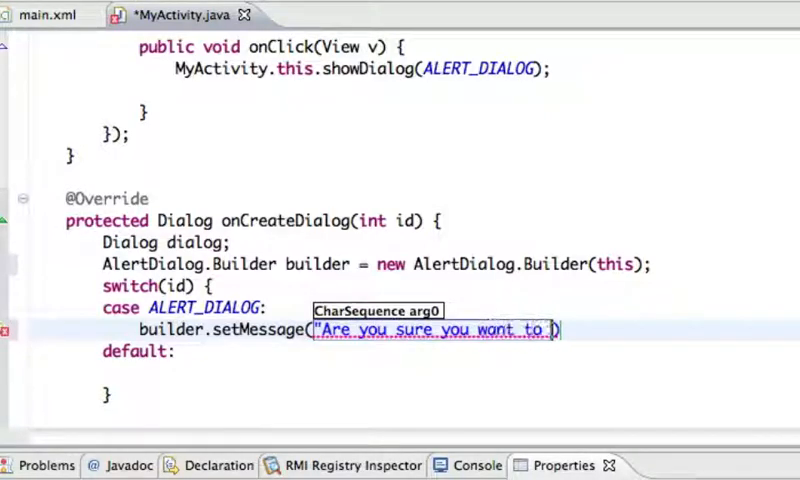
type("wake everybody up?")
type(".")
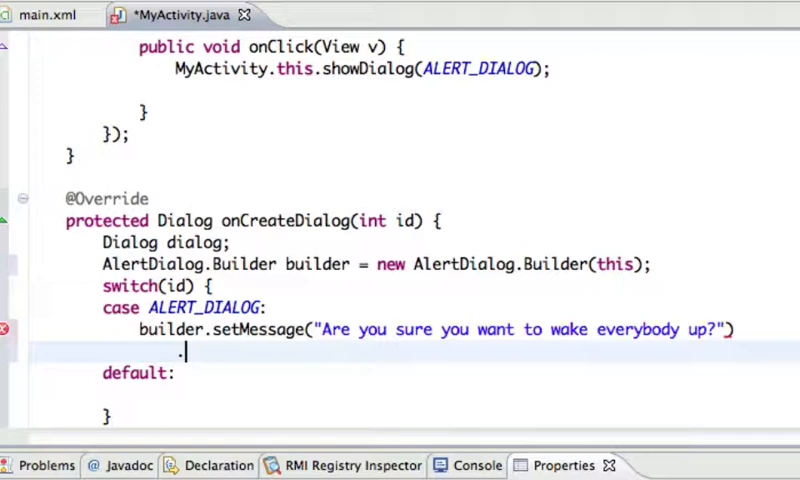
type("setPositiveButton(arg0, arg1")
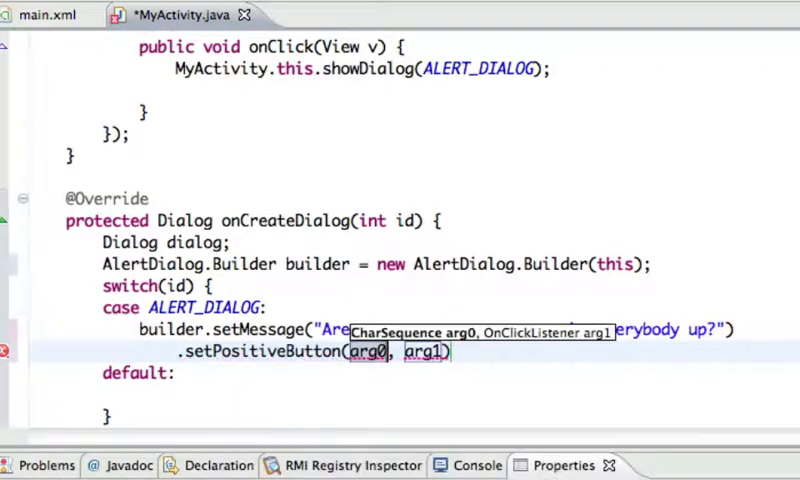
type("\"Yes\"")
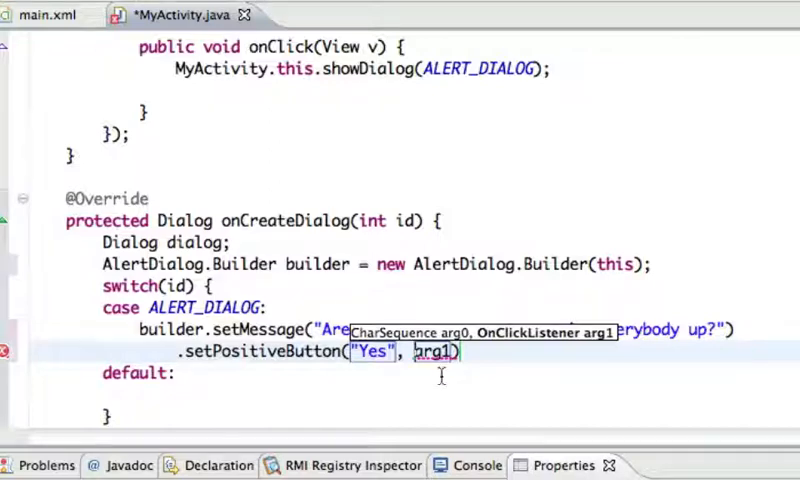
left_click(440, 351)
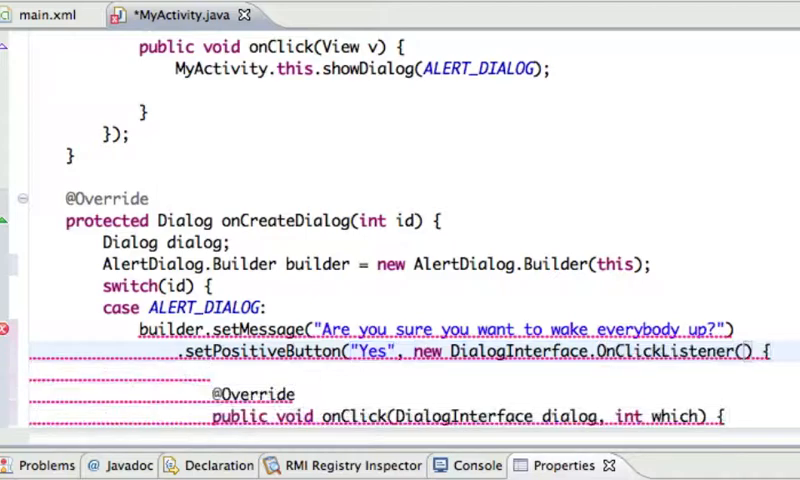
Make the Yes onClick show a Toast saying "Beep! wakeup everybody" from MyActivity.this.
scroll("down", 3)
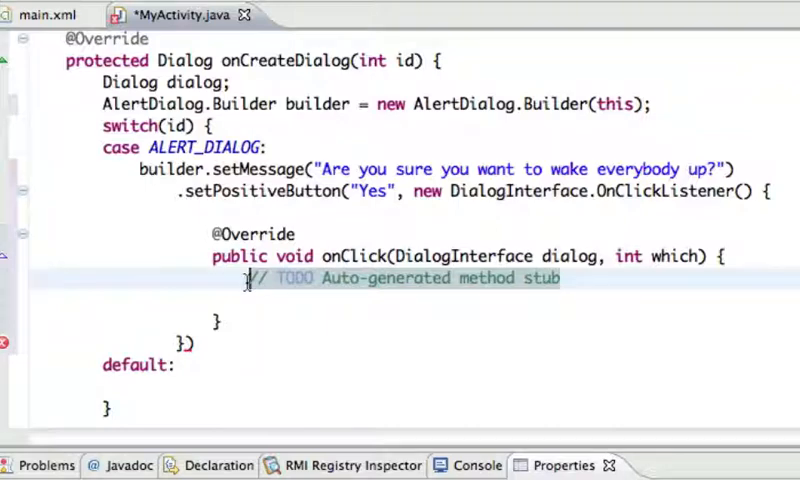
type("Toa")
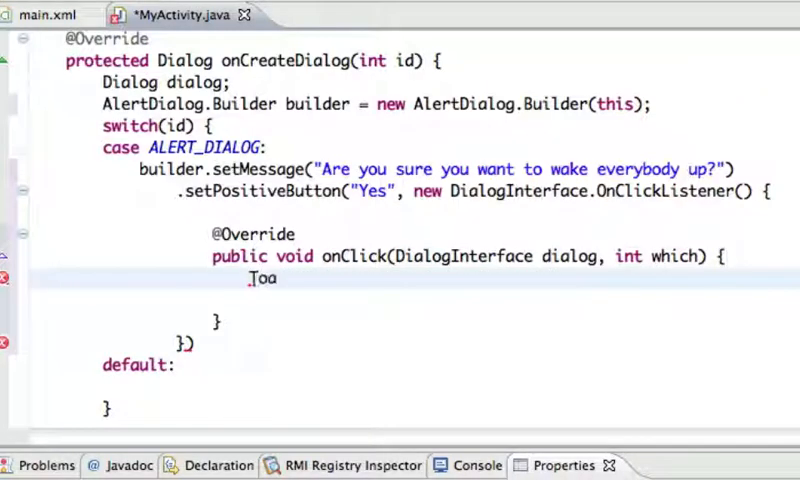
type("st.")
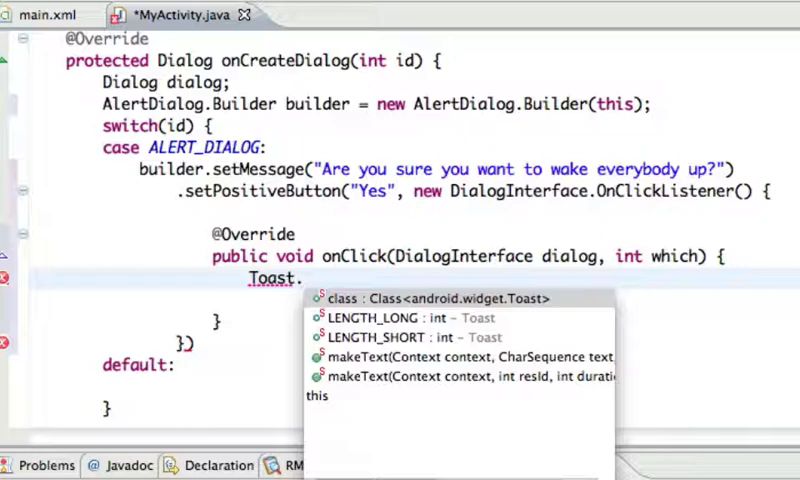
type("makeTest")
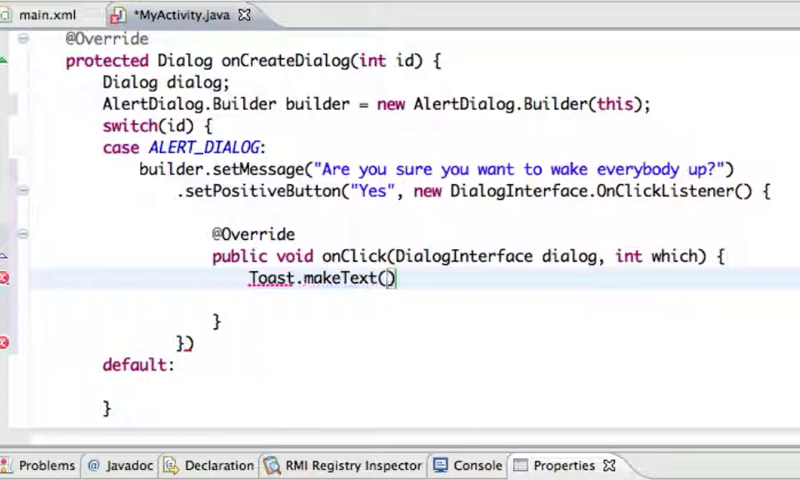
type("MyActivity.this")
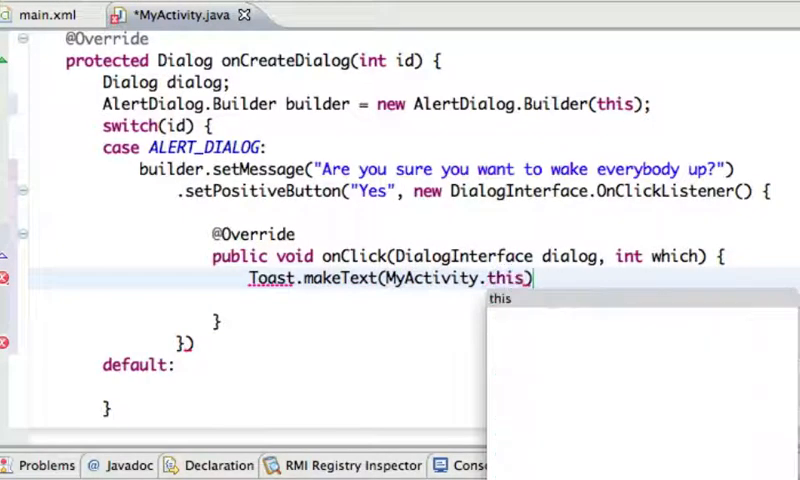
type(", \"\"")
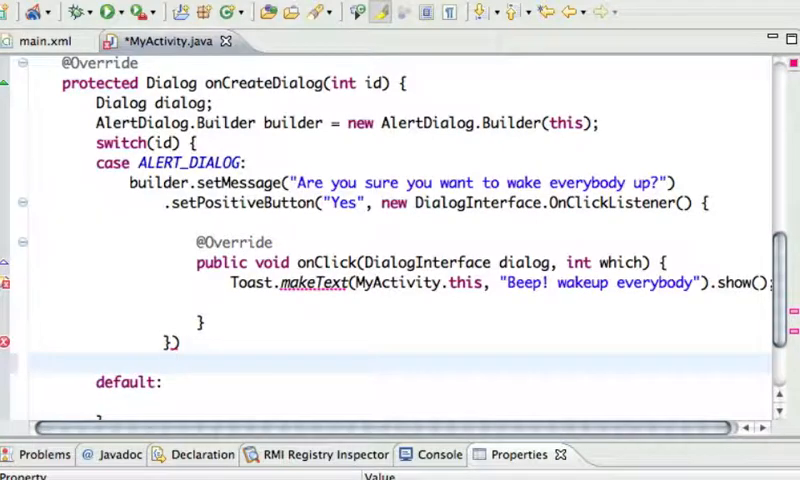
Chain setNegativeButton("No way") with a new DialogInterface.OnClickListener and onClick stub.
type(".set")
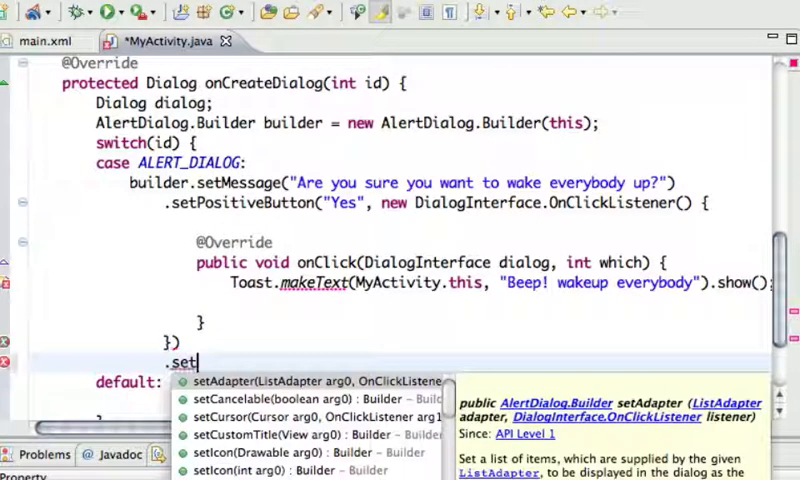
type("NegativeButton(\"No w, arg1")
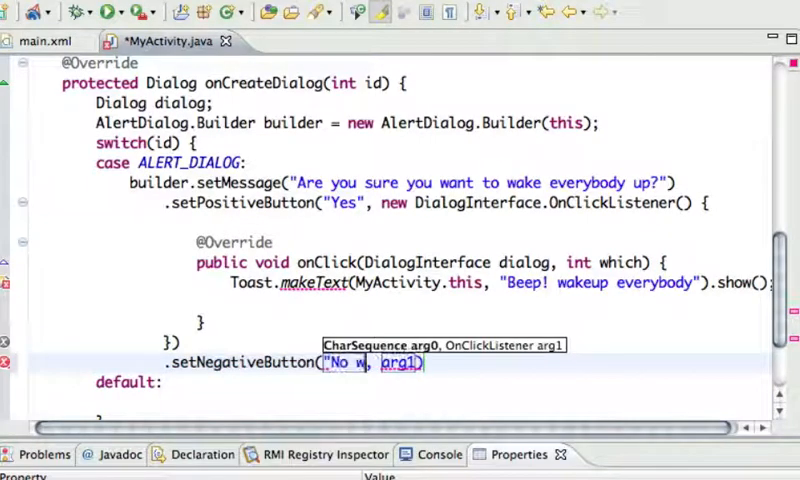
type("ay")
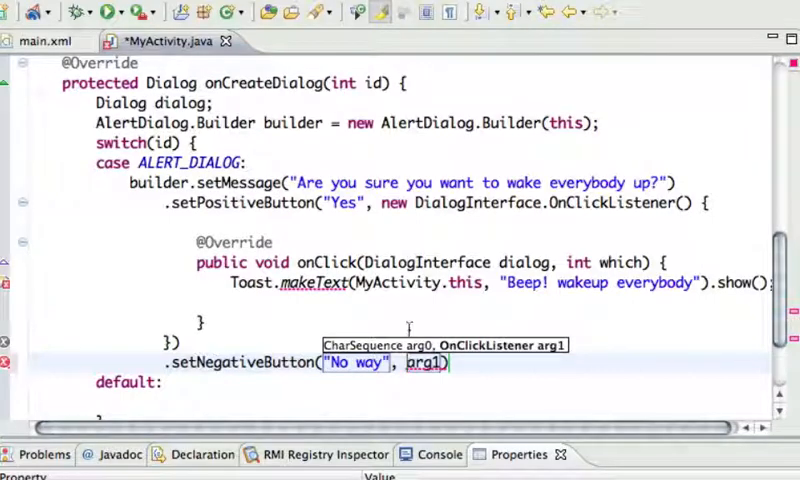
type("new D")
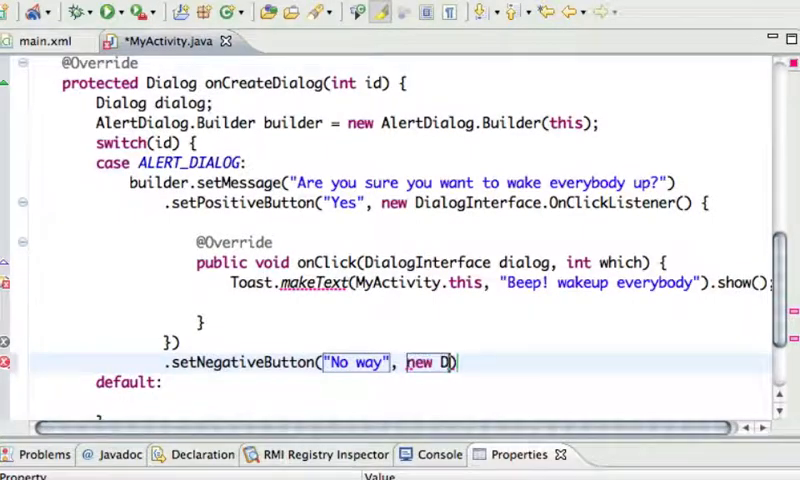
type("ialogInterface")
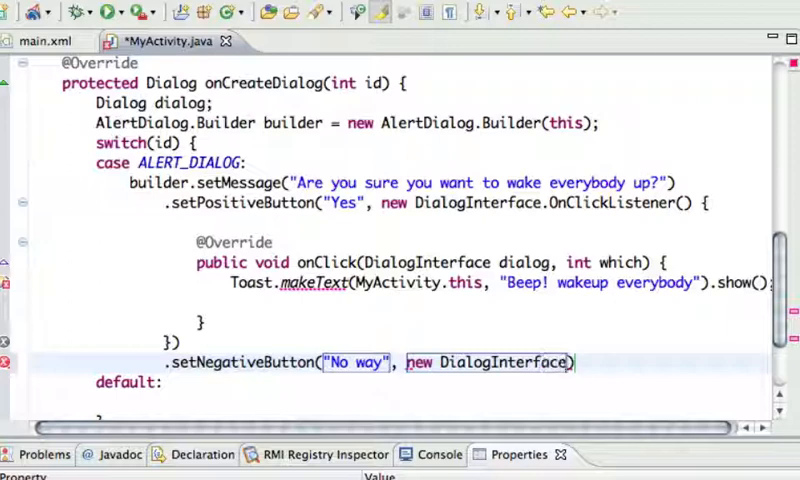
type(".OnClickListener(")
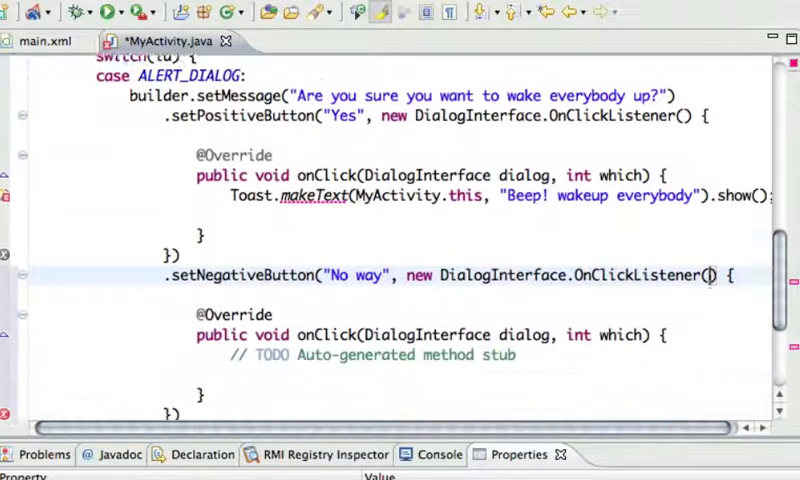
scroll("down", 3)
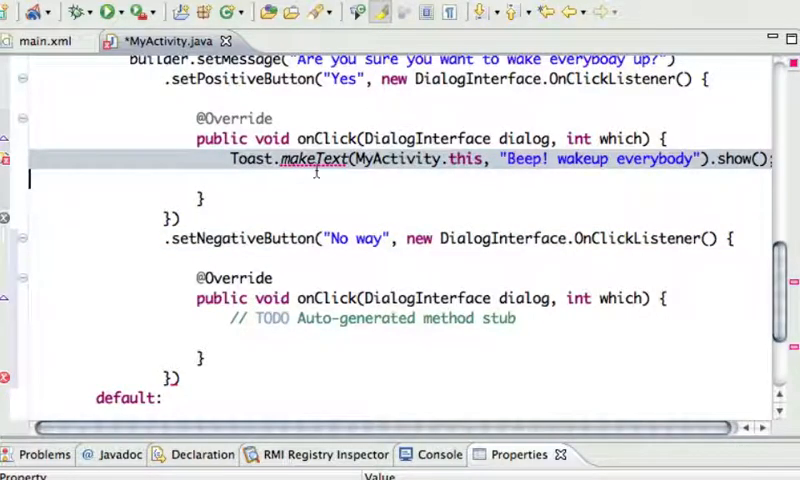
mouse_move(312, 158)
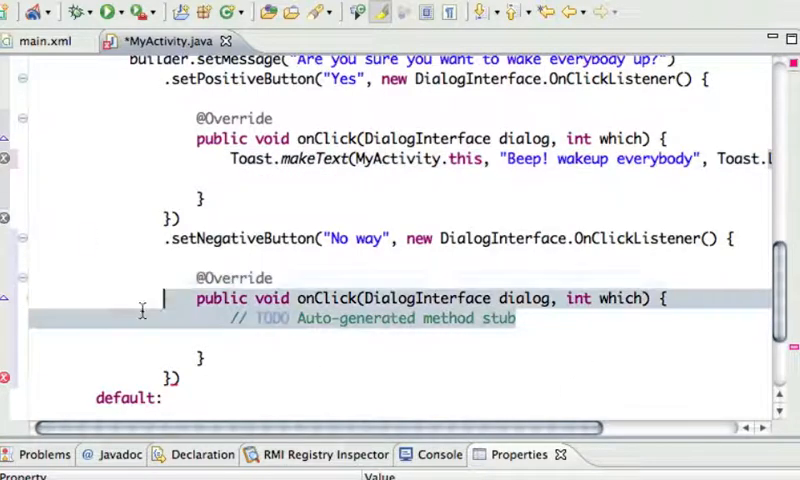
Make the No way onClick show a "Beep! wakeup everybody" toast and call dialog.cancel().
type("Toast.makeText(MyActivity.this, \"Beep! wakeup everybody\", Toast.LENGTH_SHORT).show();")
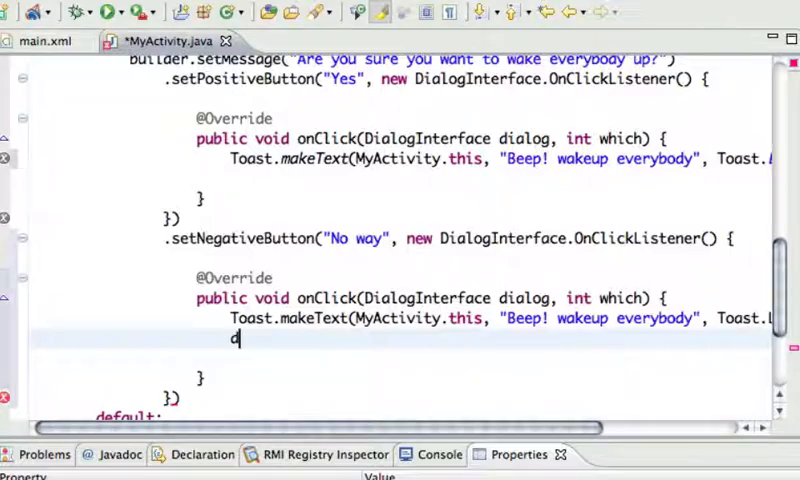
type("dialog.")
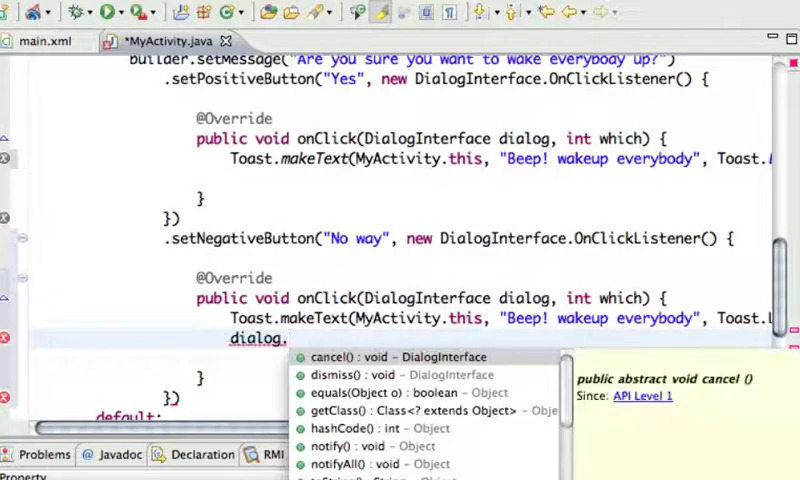
type("cancel();")
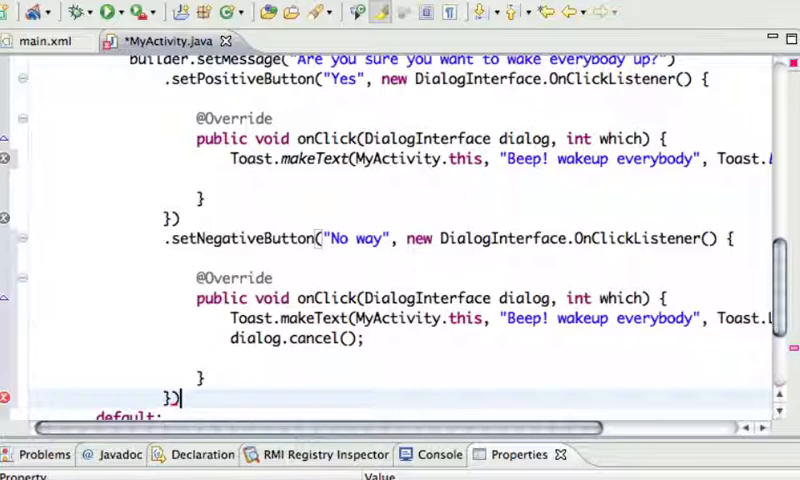
Make the builder non-cancelable, assign dialog = builder.create() and break the case.
type(".setCancelable(false")
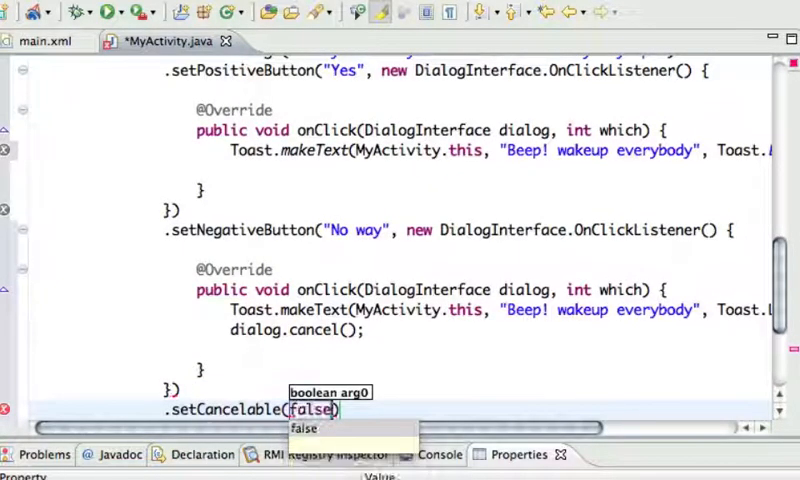
type(";")
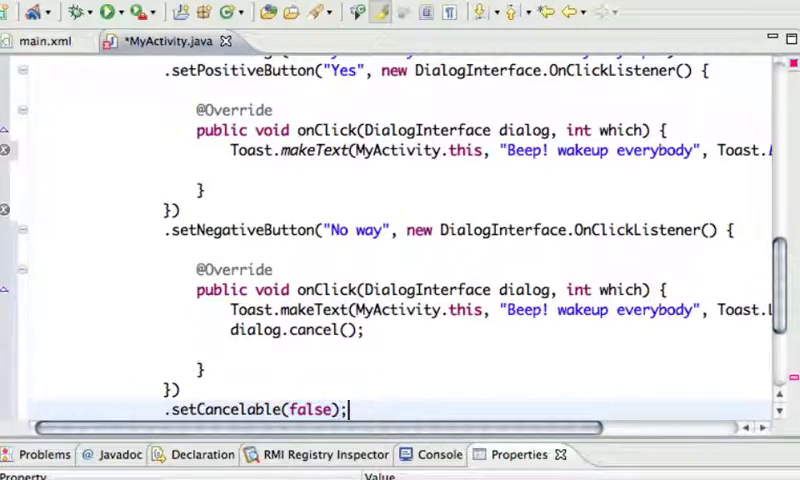
type("dialog = builder")
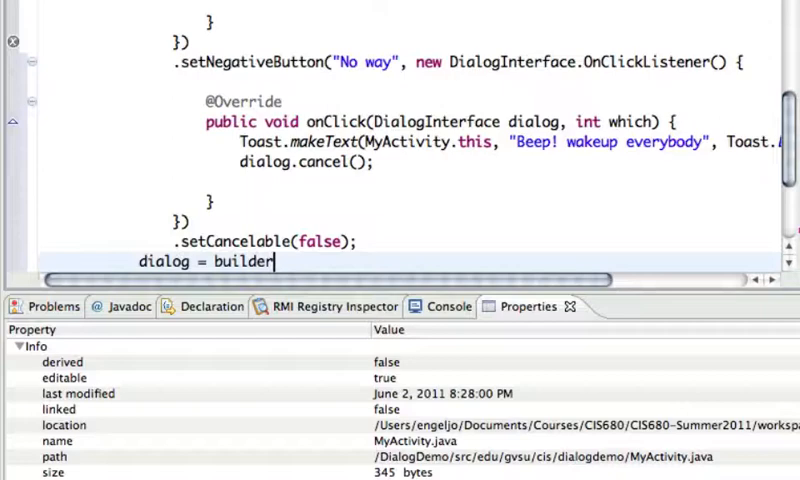
type(".create")
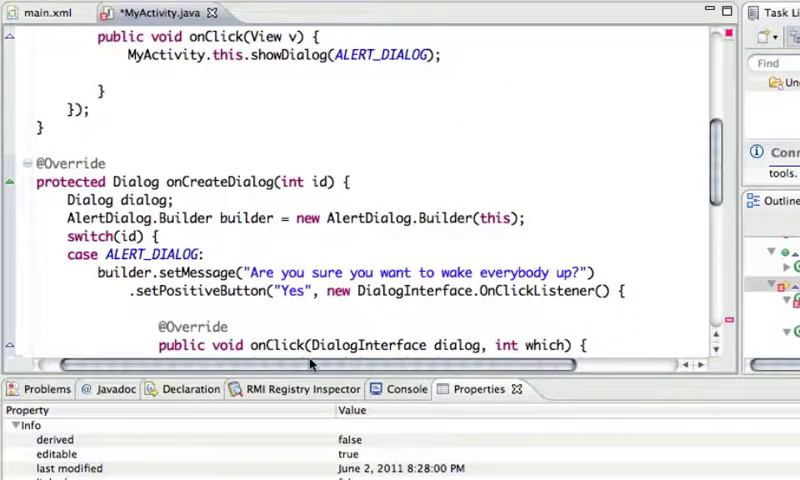
scroll("down", 3)
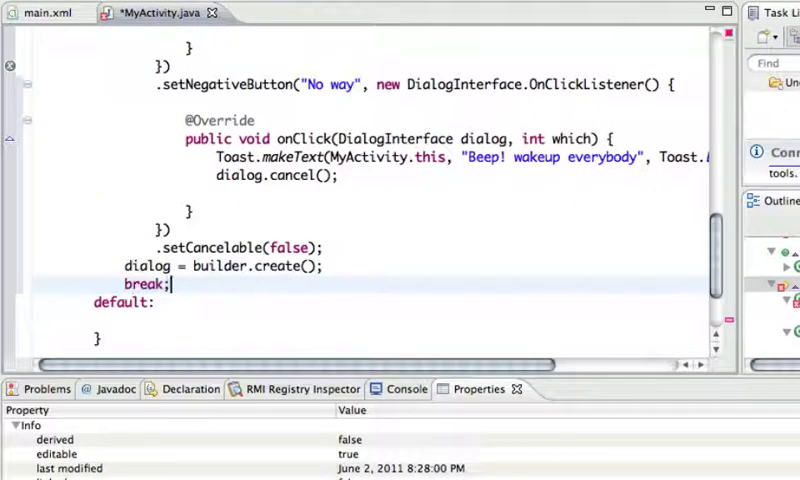
Save MyActivity.java and launch DialogDemo in the Android emulator.
key("ctrl+s")
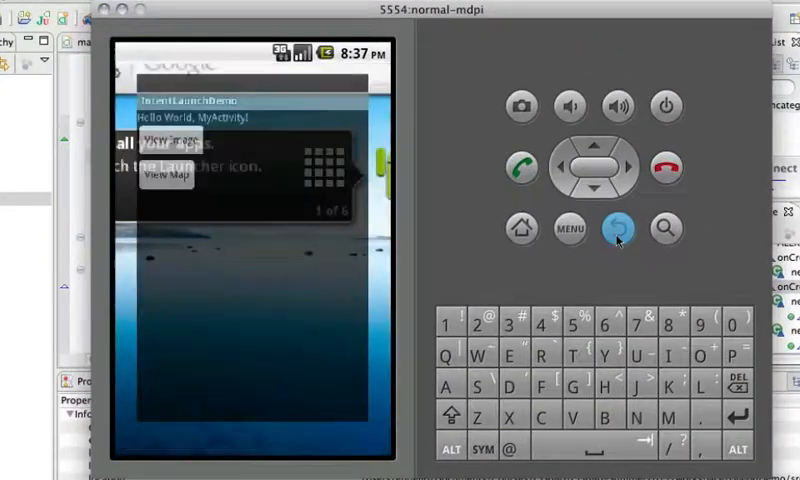
Leave the previous screen, answer Yes on Alert! for the Beep toast, then No way.
left_click(616, 227)
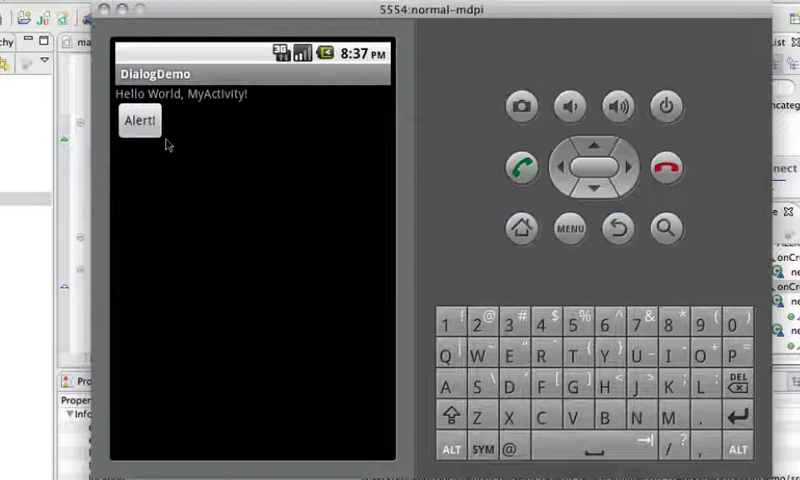
left_click(139, 120)
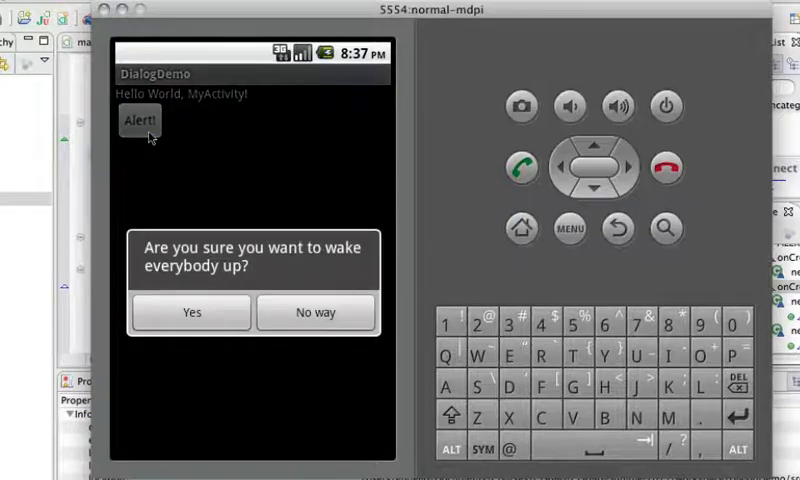
left_click(617, 228)
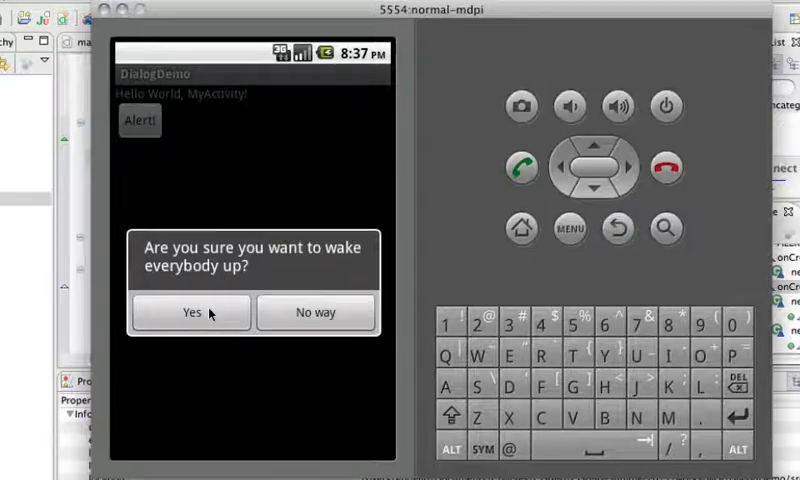
left_click(190, 312)
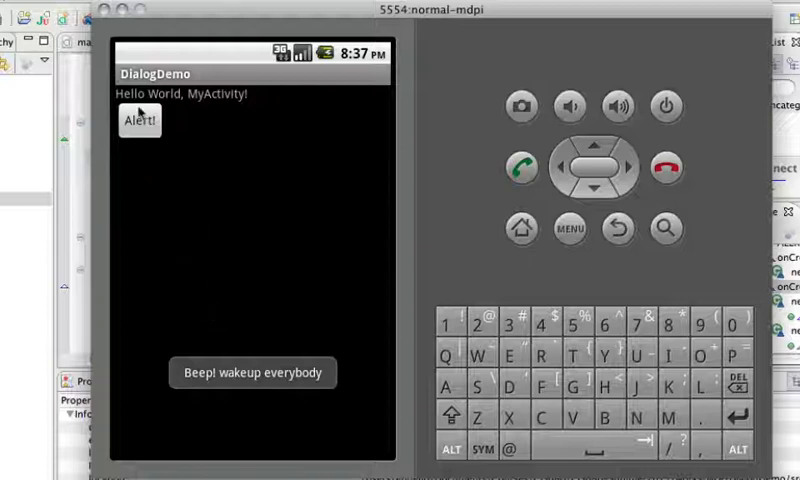
left_click(139, 120)
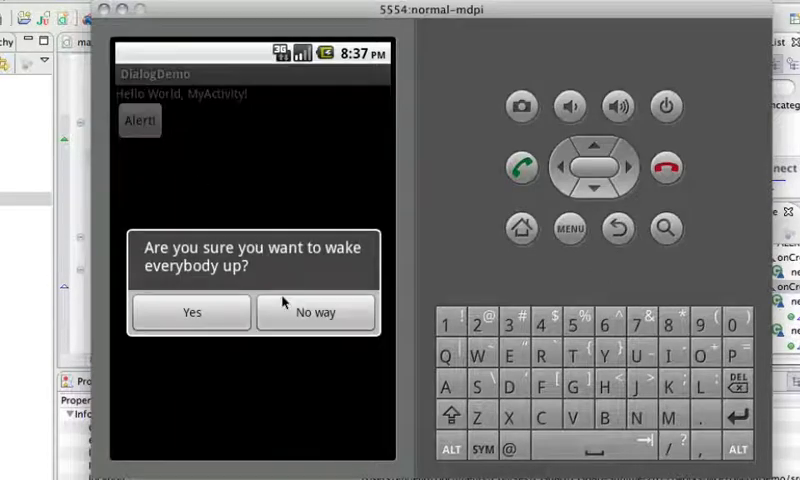
left_click(190, 312)
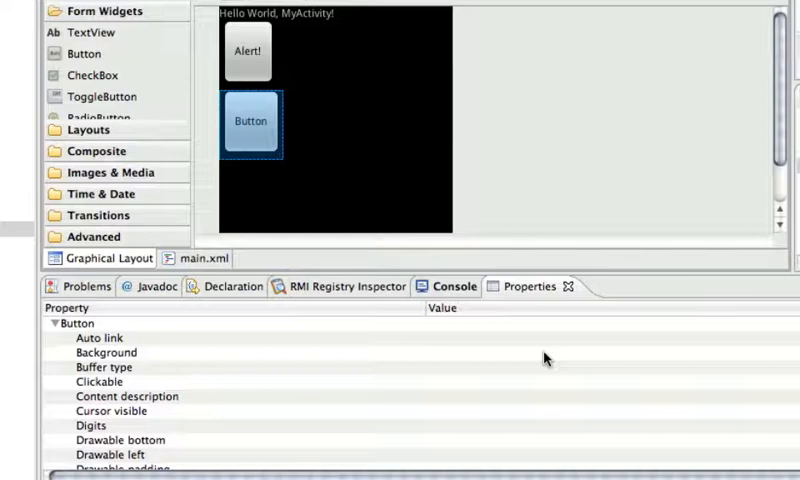
Set the new button2's Text property to 'Ice Cream' in main.xml.
scroll("down", 3)
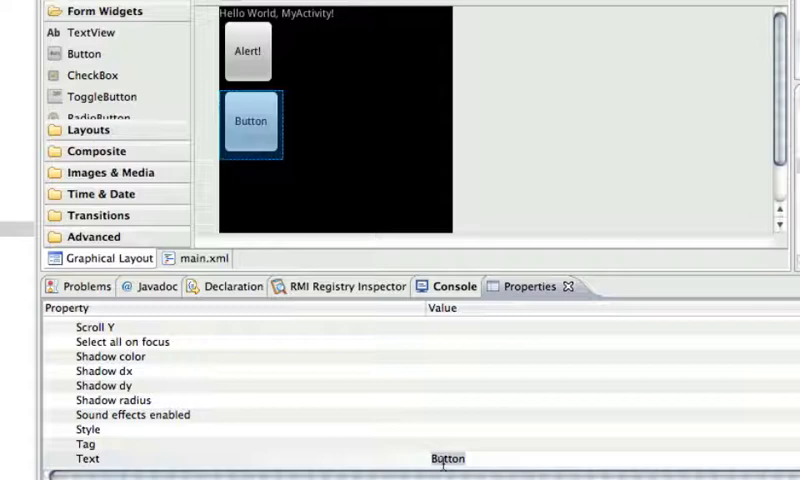
type("Ice C")
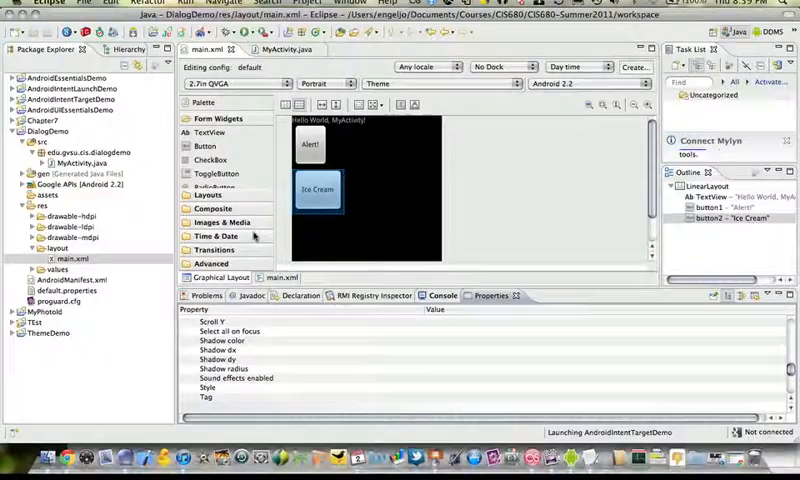
left_click(282, 49)
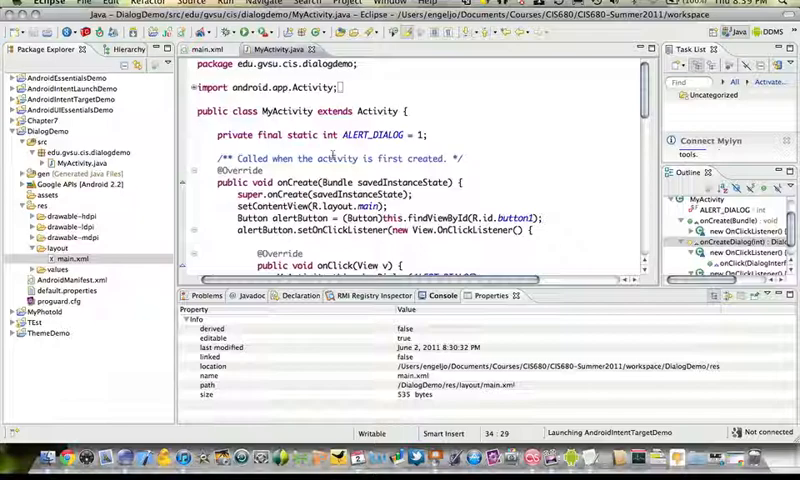
Declare the ICECREAM_DIALOG constant and an icecreamButton whose click calls showDialog(ICECREAM_DIALOG).
type("private final static")
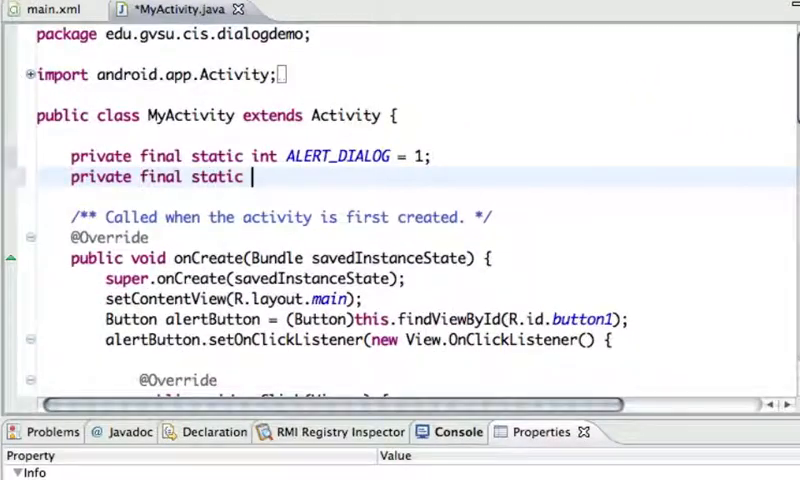
type("int ICECREAM")
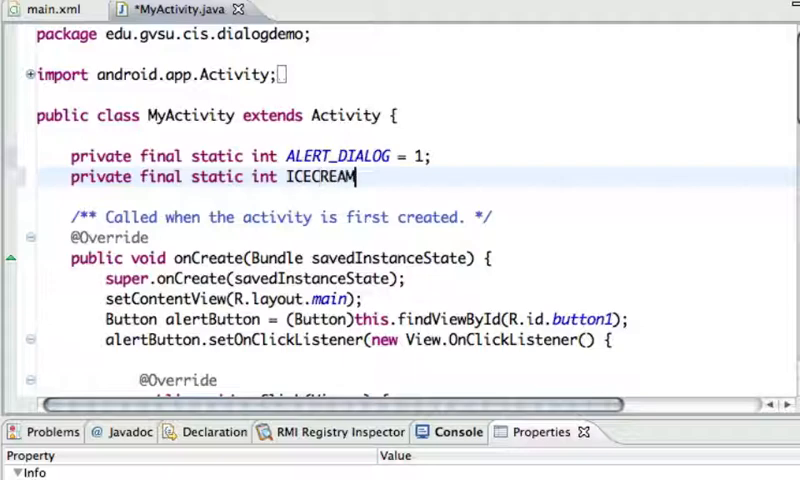
type("_")
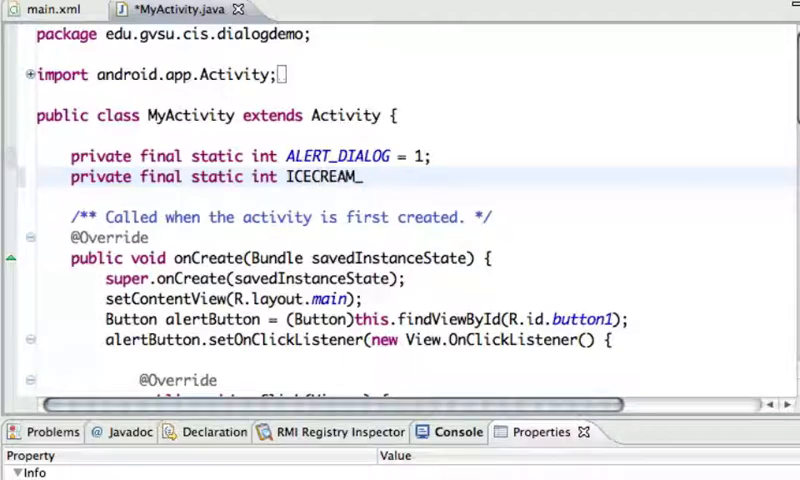
type("DIALOG +")
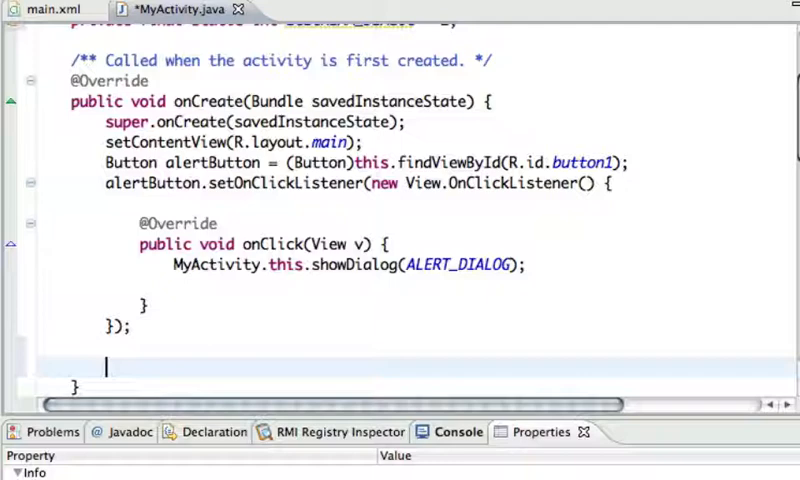
type("Button icecreamButton = (Button)this.findViewById(R.id.button2);")
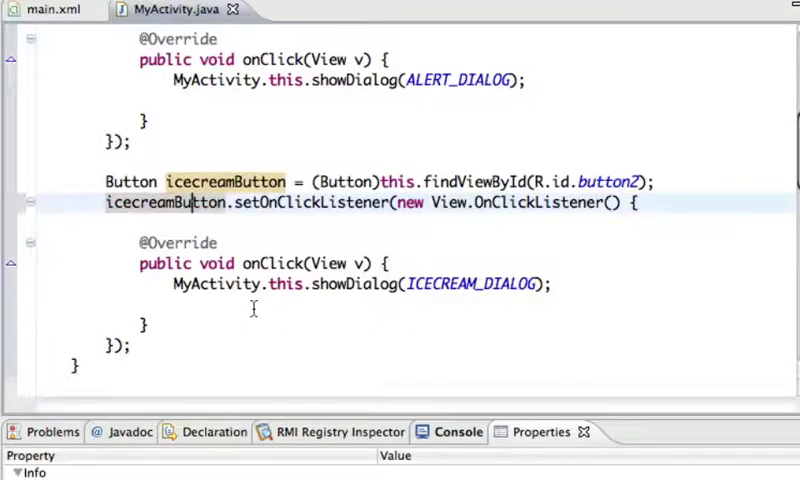
scroll("down", 3)
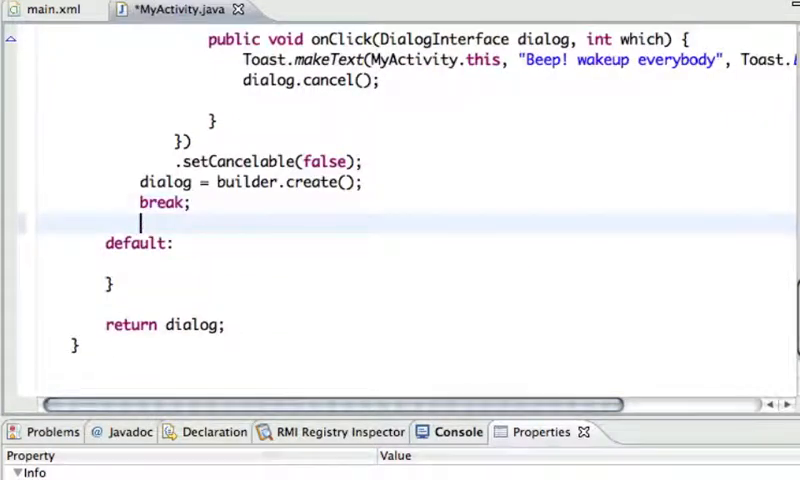
Type 'case ICECREAM_DIALOG:' below the ALERT_DIALOG break, correcting the mistyped ICECREAM_BUTTON.
type("case")
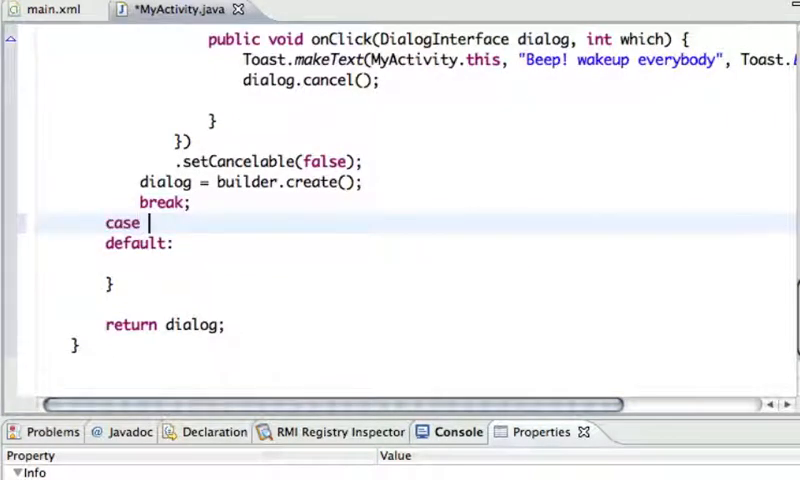
type("ICECRE")
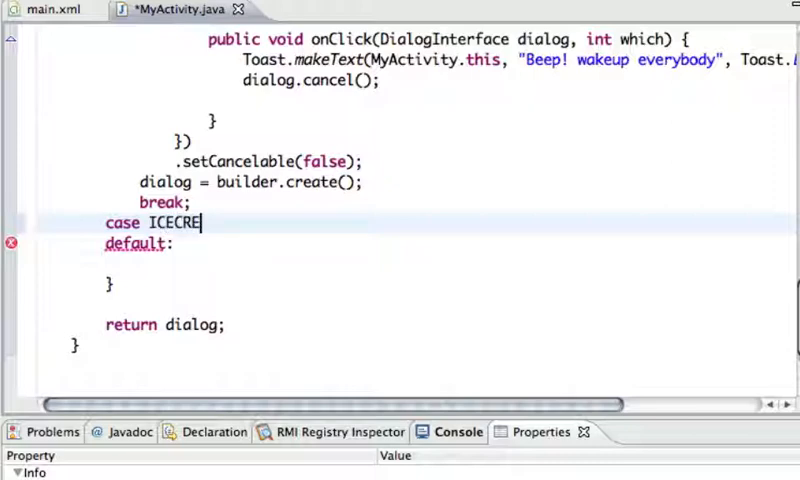
type("AM_BUTTON:")
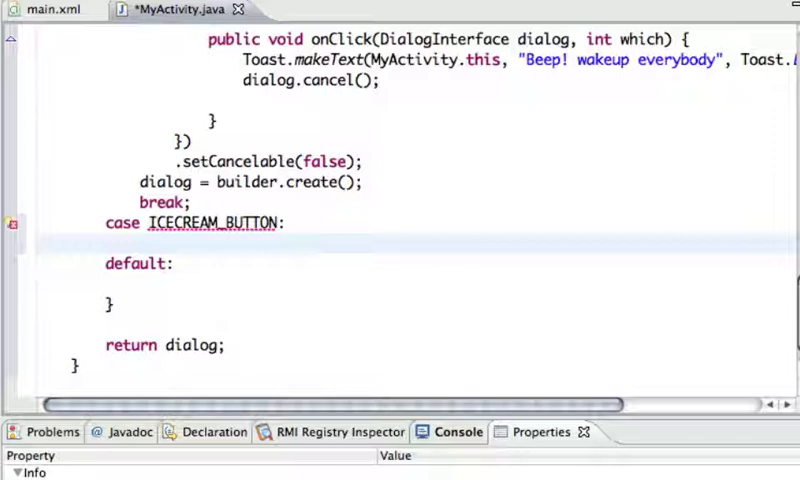
left_click(145, 245)
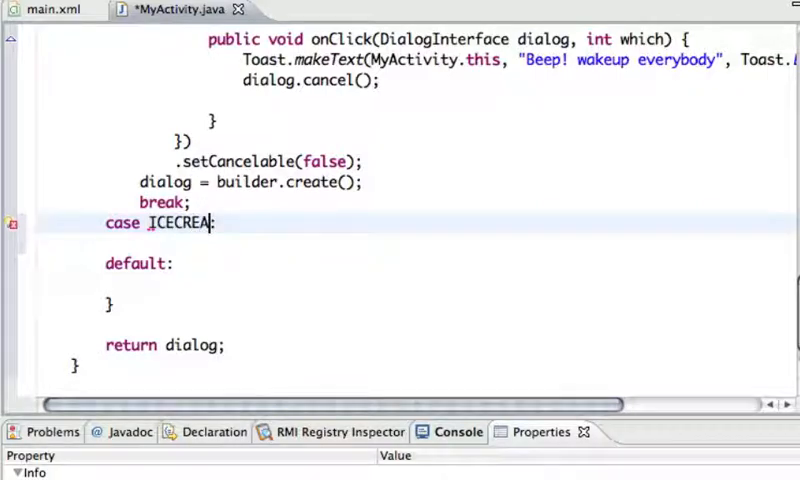
type("M_DIA")
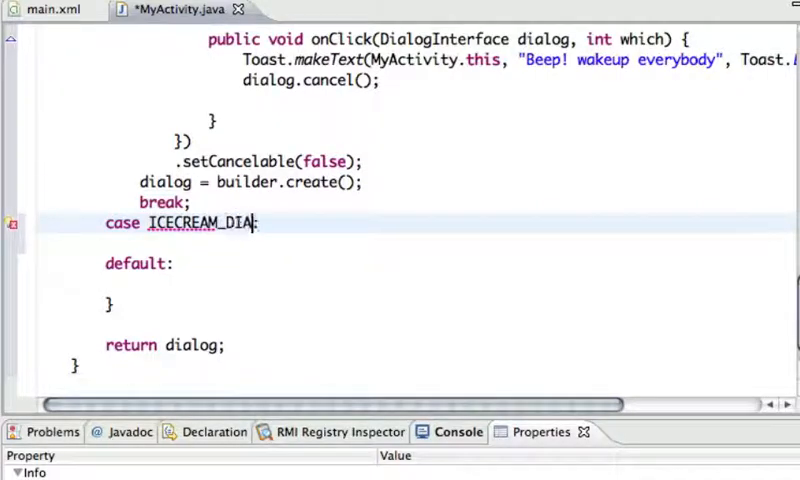
type("LOG:")
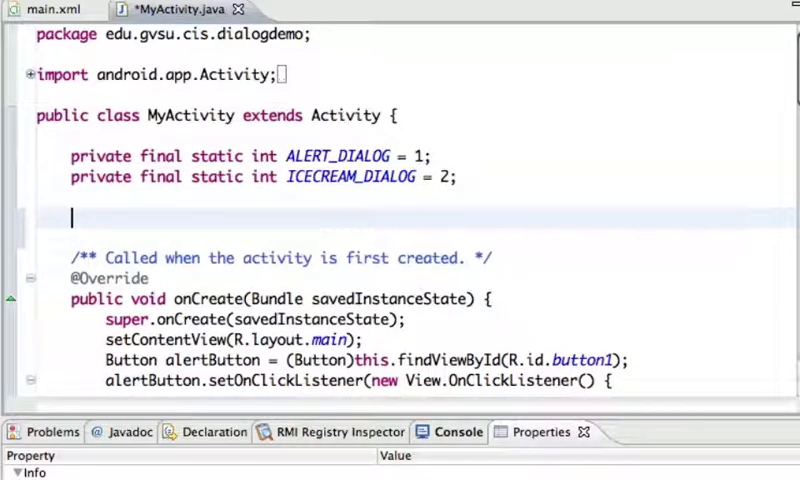
Declare 'final CharSequence[] items' beginning with "Vanilla" and "Chocolate".
type("final Char")
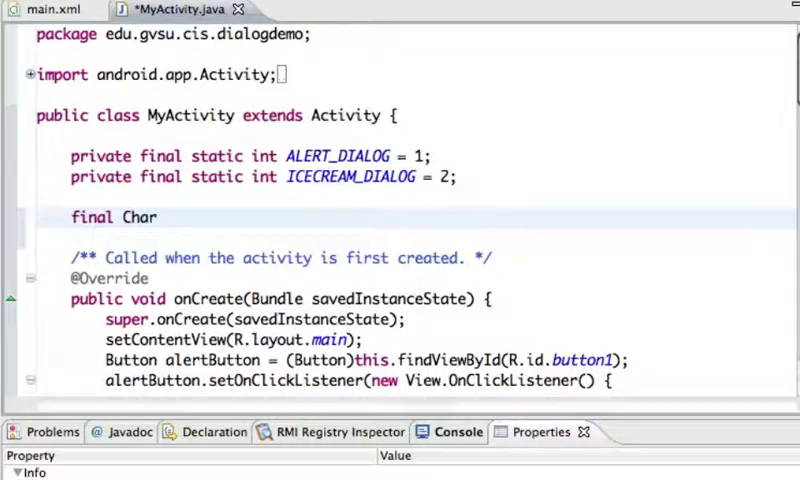
type("Squences[")
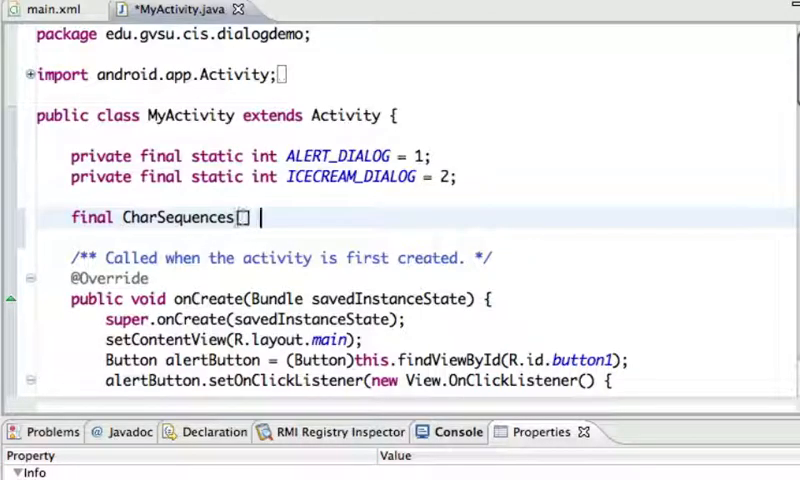
type("items =")
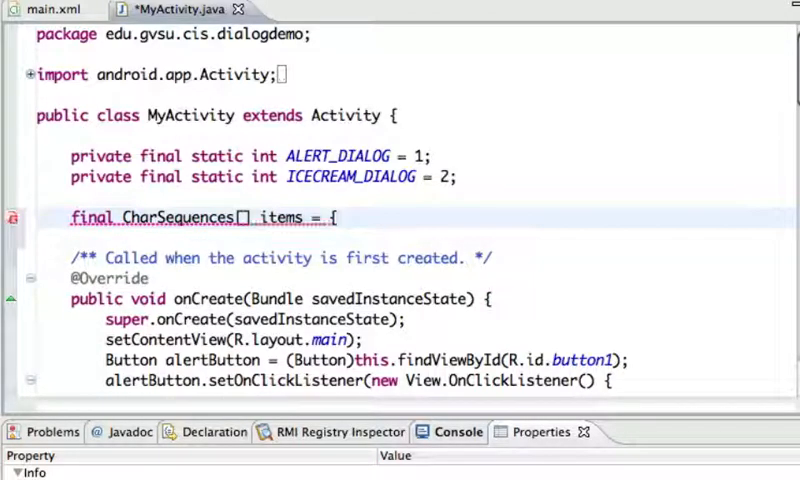
type("{\"Vanilla\", \"Choco\"")
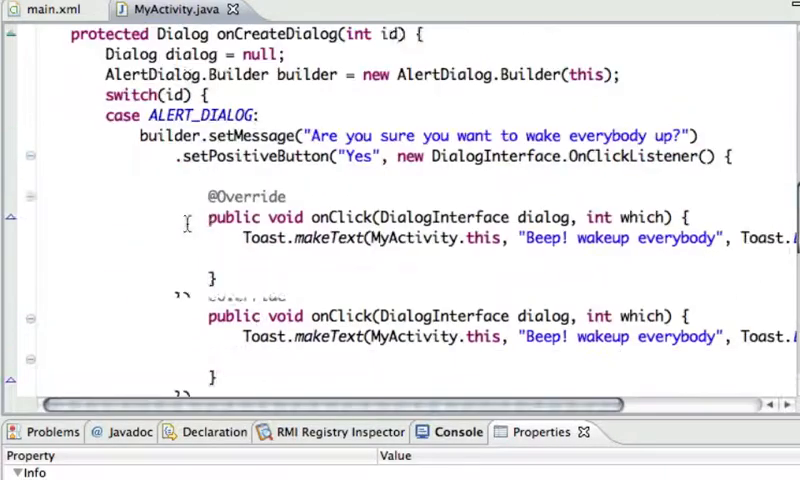
Chain builder.setTitle("Pick your favorite ice cream") with setItems(items, new DialogInterface.OnClickListener).
scroll("down", 3)
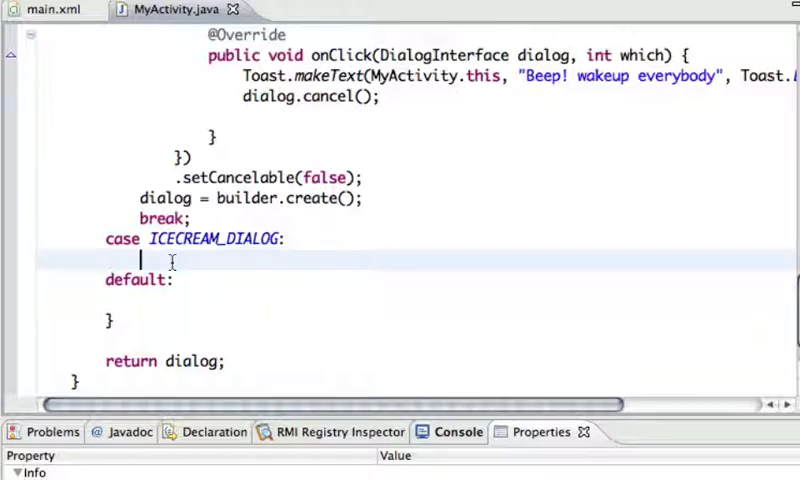
type("builder.")
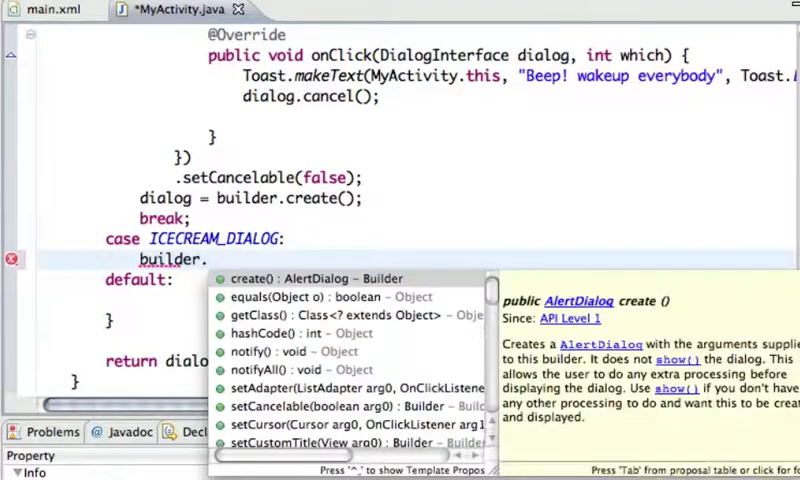
type("setTitle(arg0")
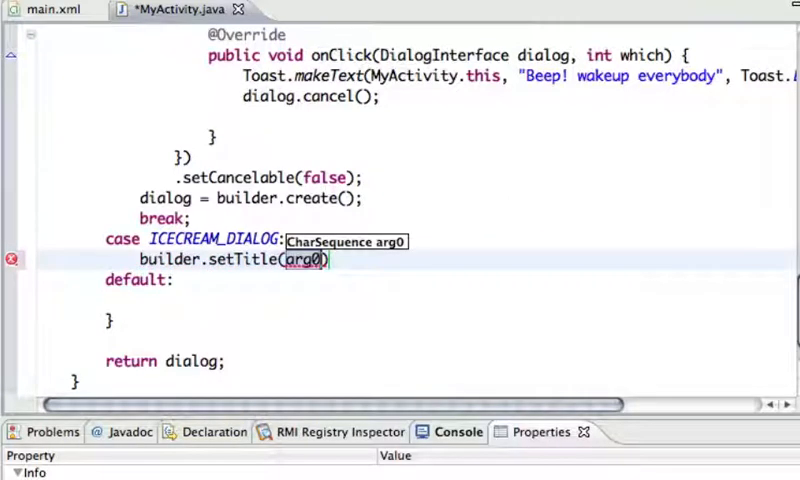
type("\"Pick your fa\"")
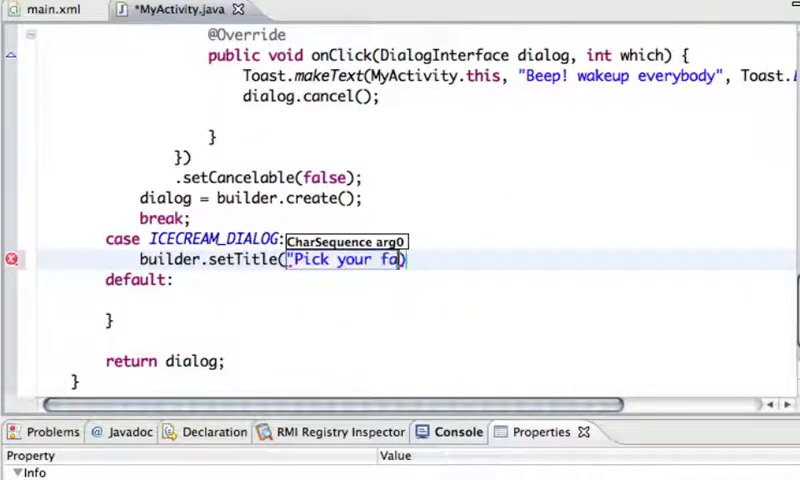
type("vorite ice cream\"")
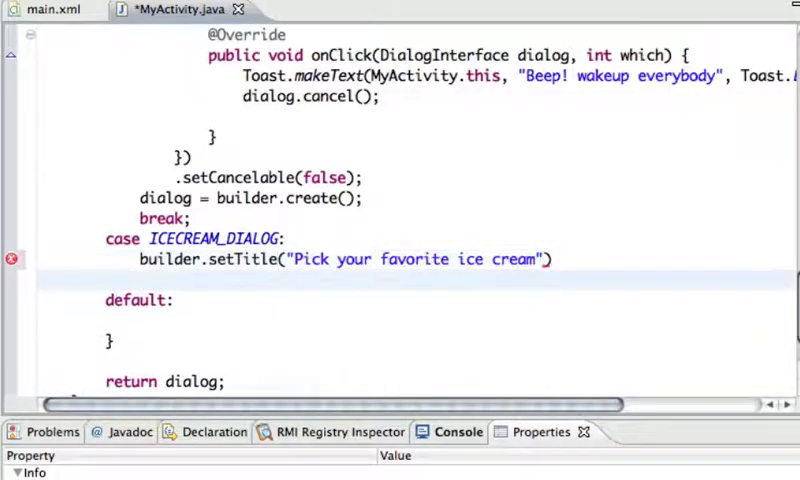
type(".setItems(arg0, arg1")
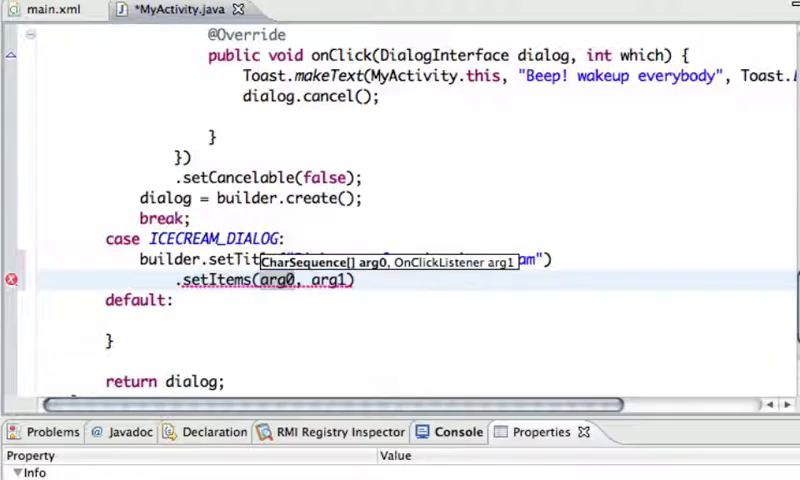
type("items")
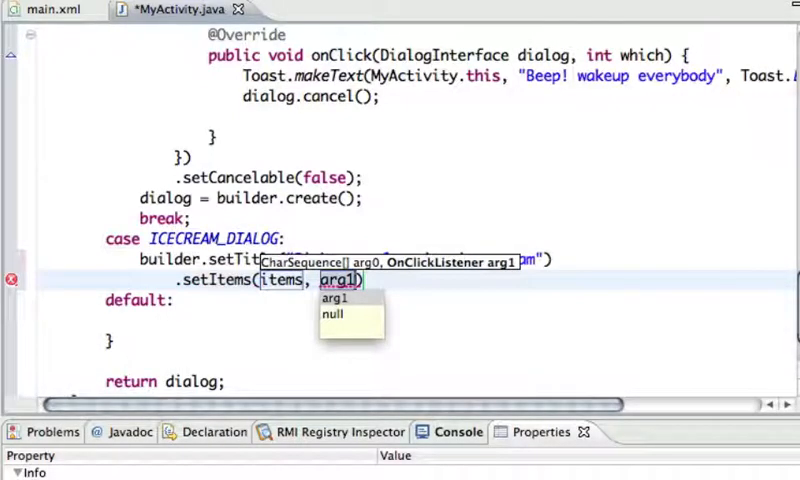
type("new DialogInterface.OnClickListener(")
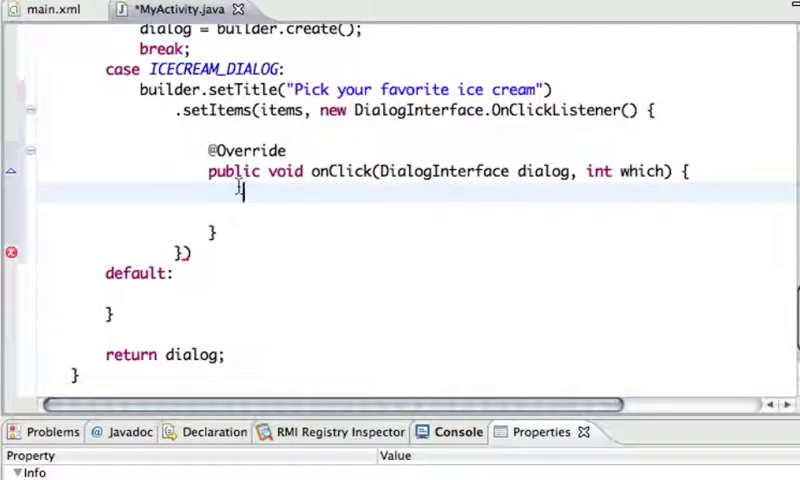
Toast "I love " + items[which] in onClick, create the dialog, add break, and save.
type("fl")
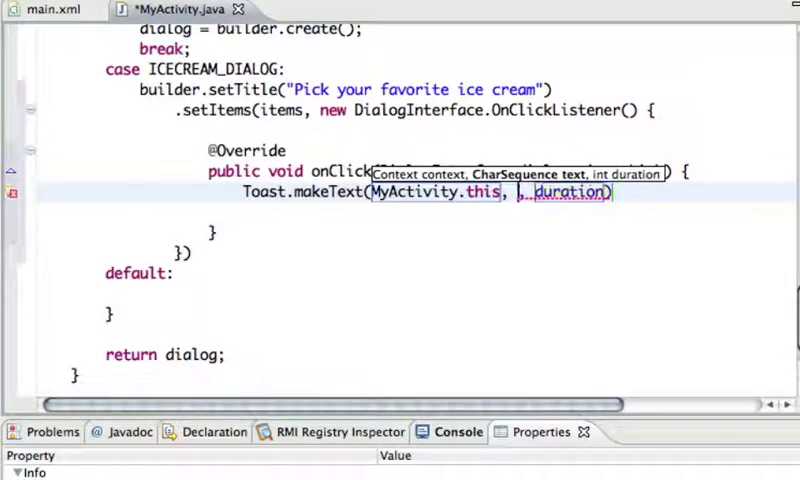
type("I love")
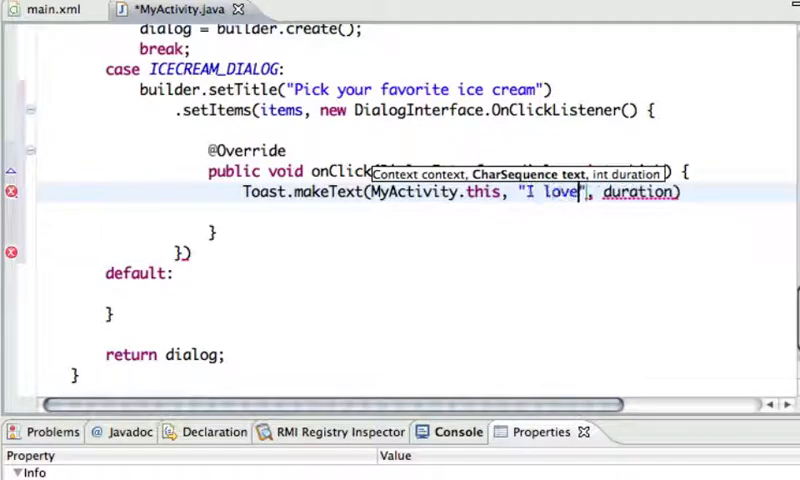
type("\" + items[which")
type("dialog = builder.create();")
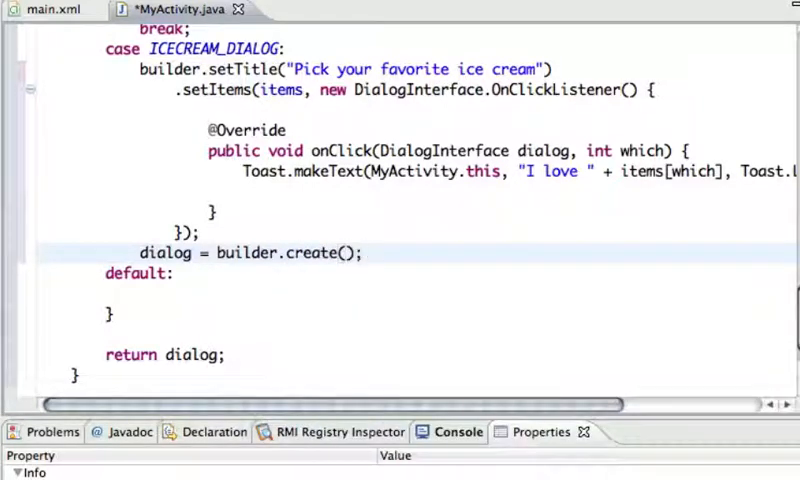
type("break;")
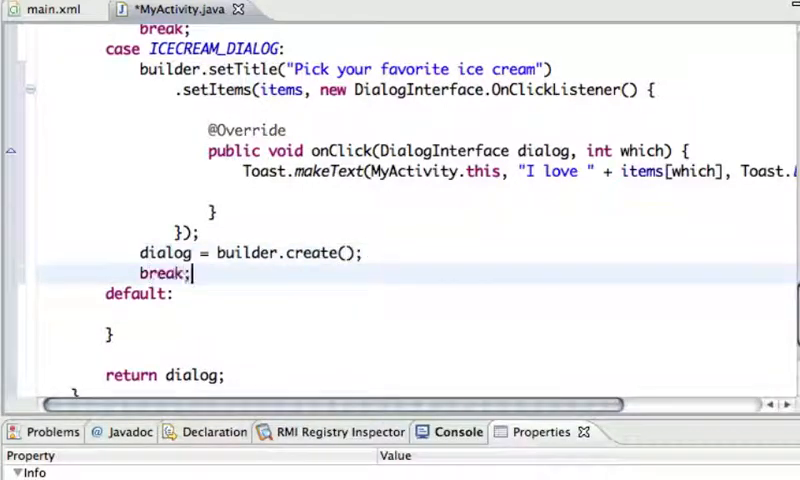
key("ctrl+s")
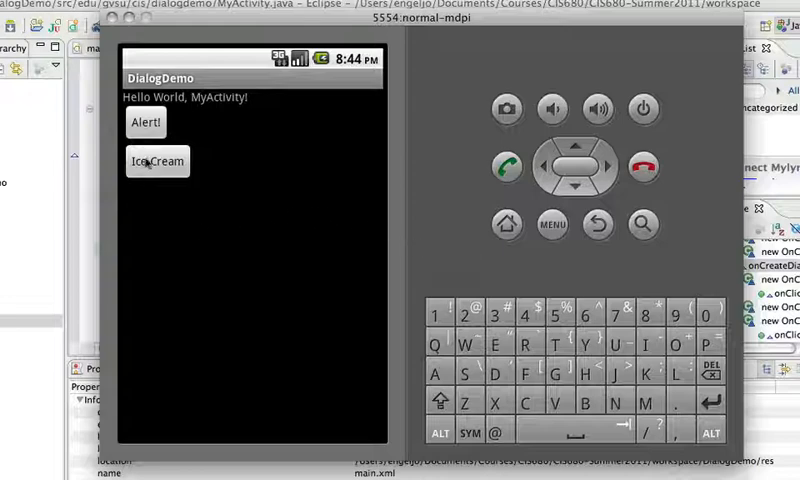
Open the Ice Cream list twice, choosing Chocolate first and Blue Moon second.
left_click(157, 161)
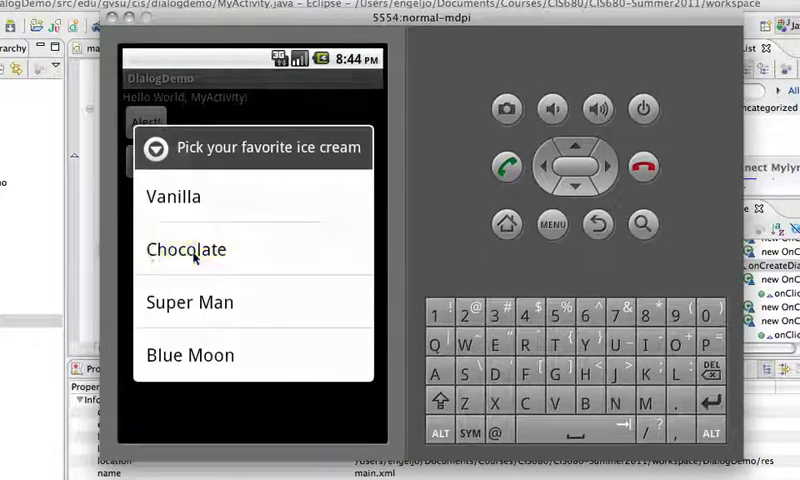
left_click(186, 249)
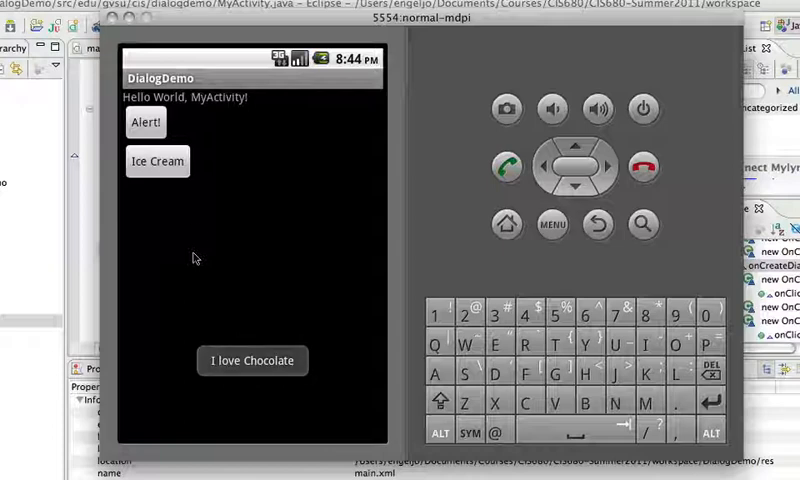
left_click(157, 161)
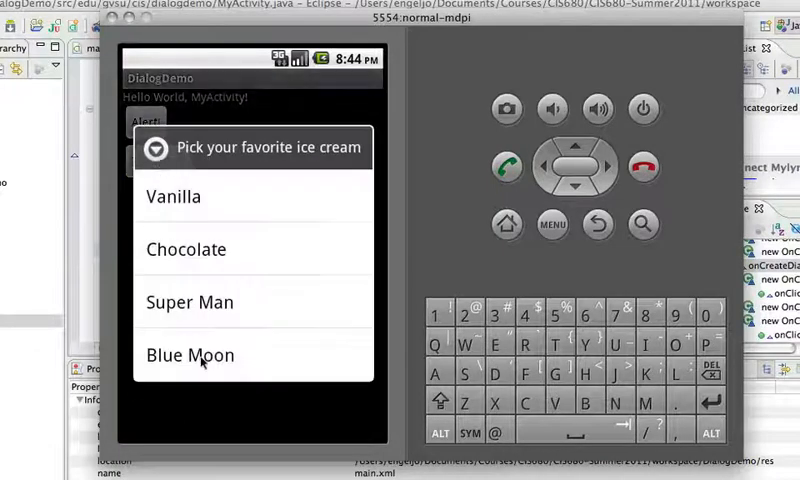
left_click(190, 355)
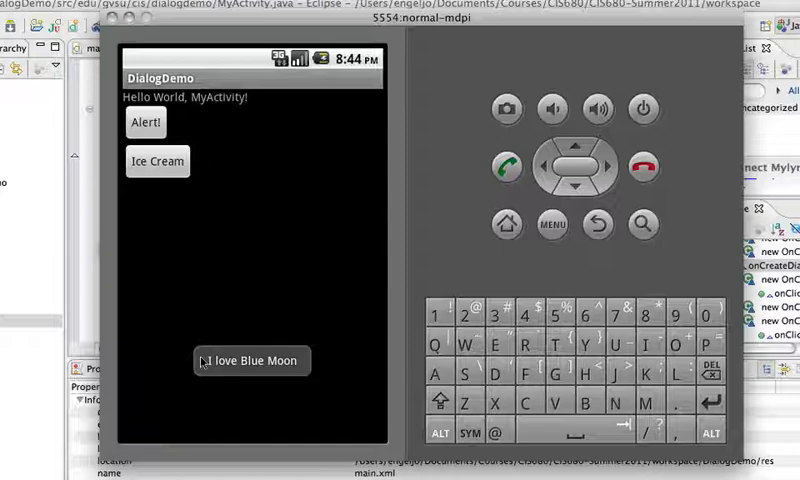